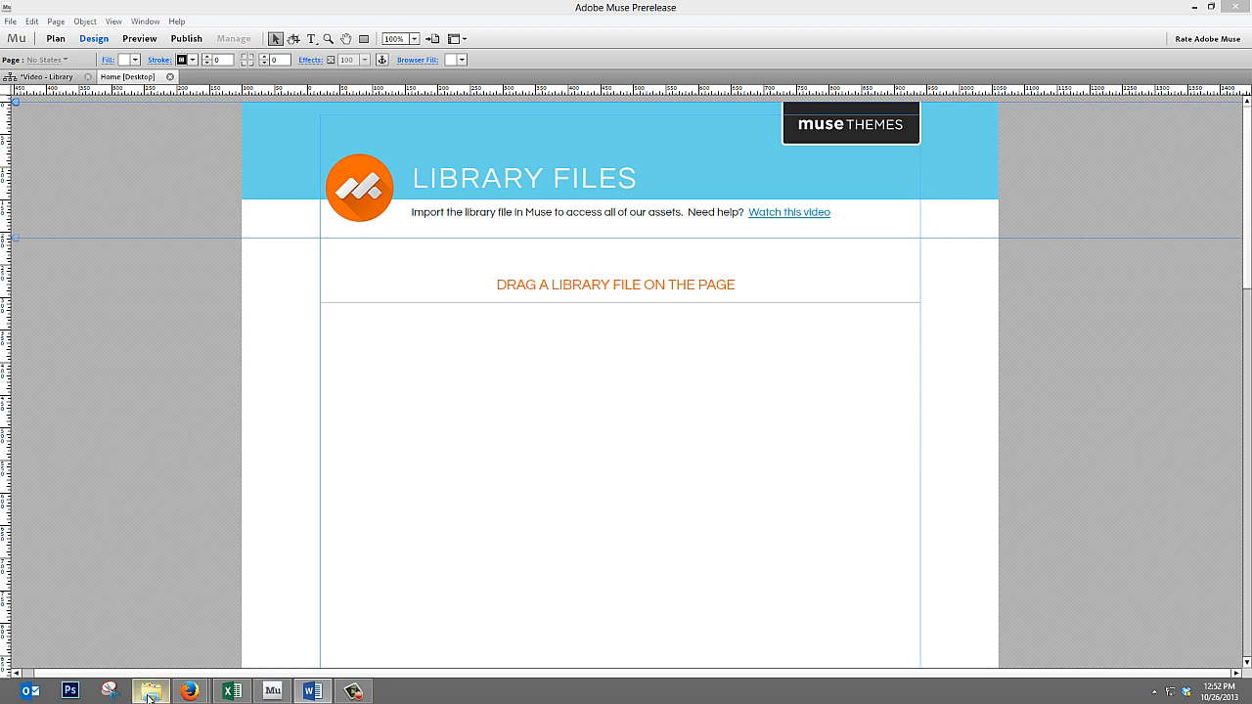
- Show the Video Resources folder holding the MuseThemes - Widgets library file
click(149, 691)
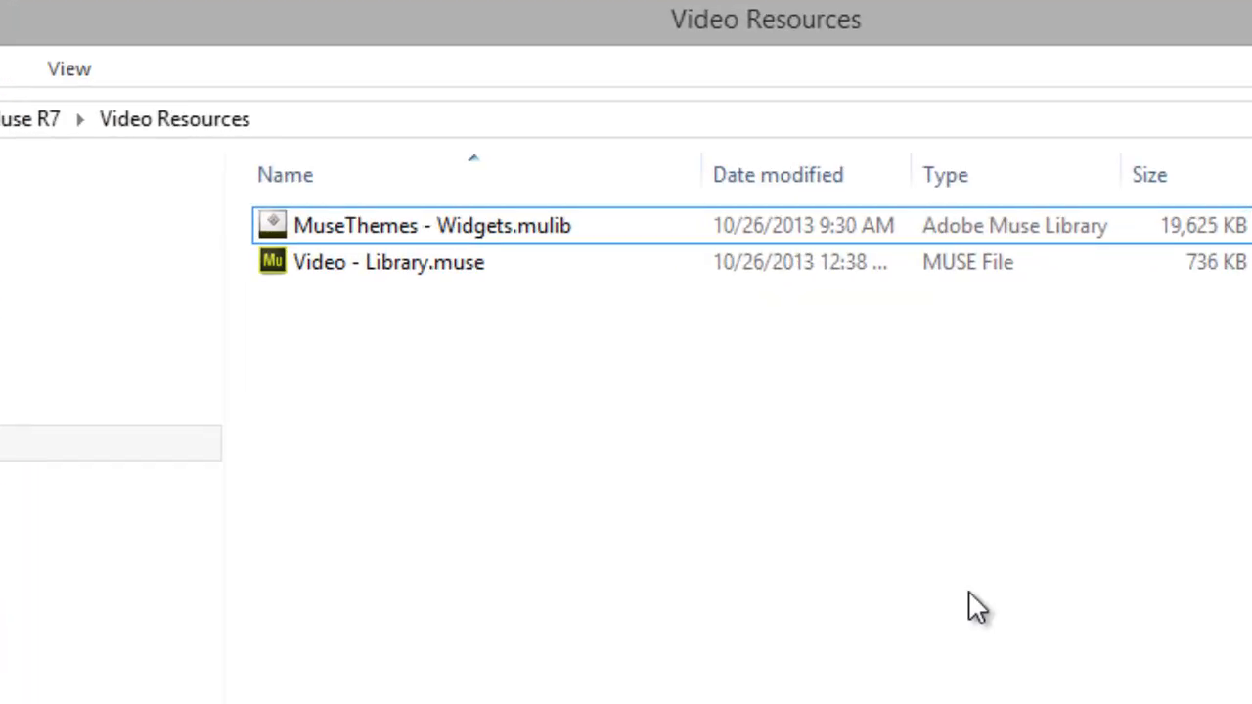
- Import MuseThemes - Widgets.mulib into the Muse Library panel
click(430, 225)
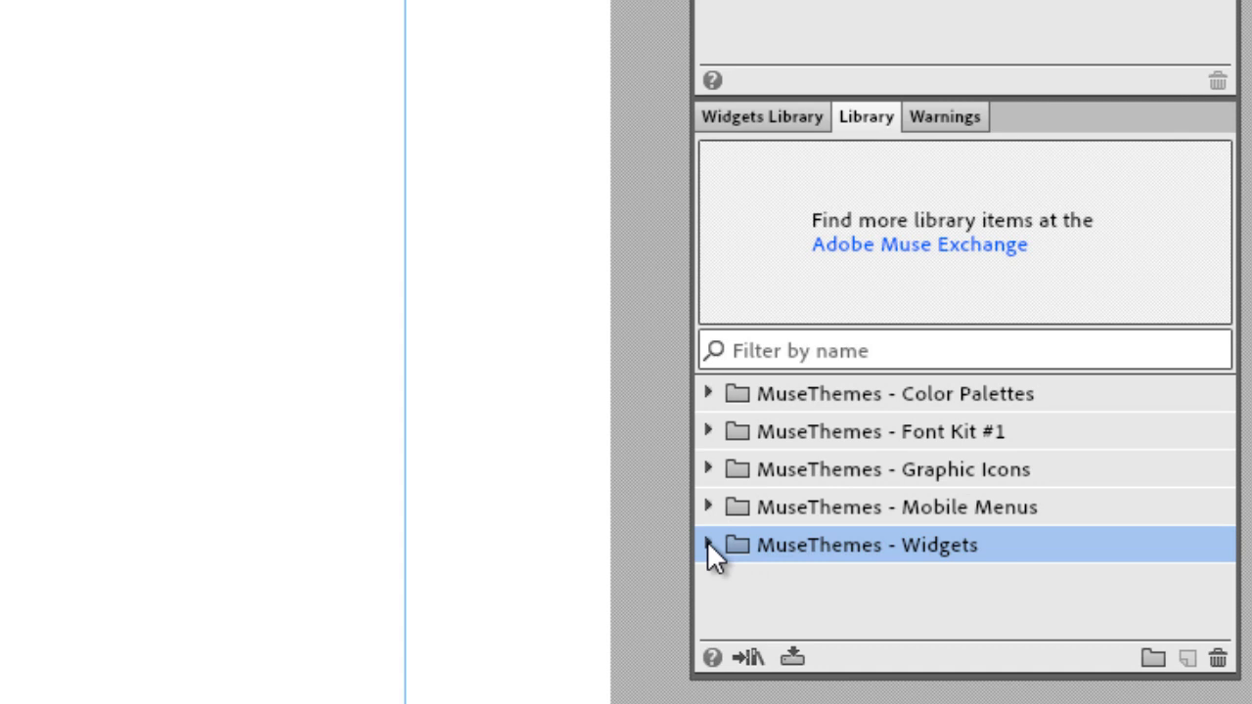
- Expand MuseThemes - Widgets and preview Forms 001 Classic Contact and Forms 002 Contact Block
click(707, 544)
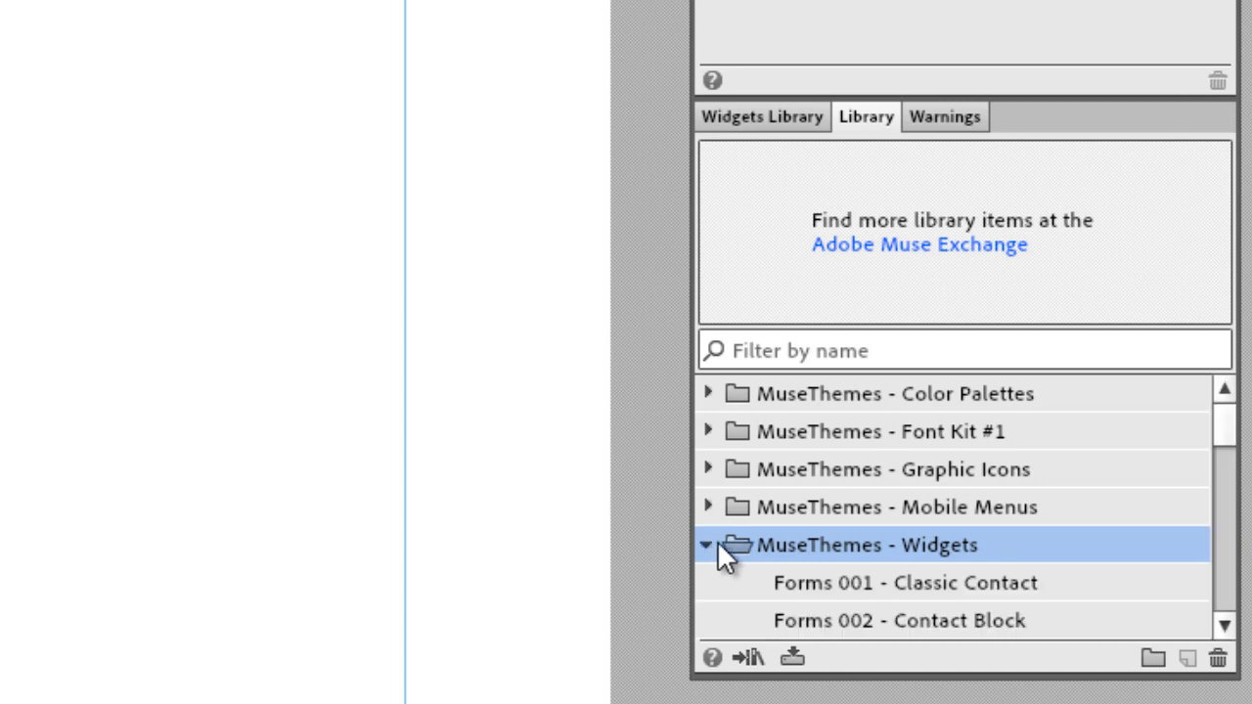
scroll(down, 3)
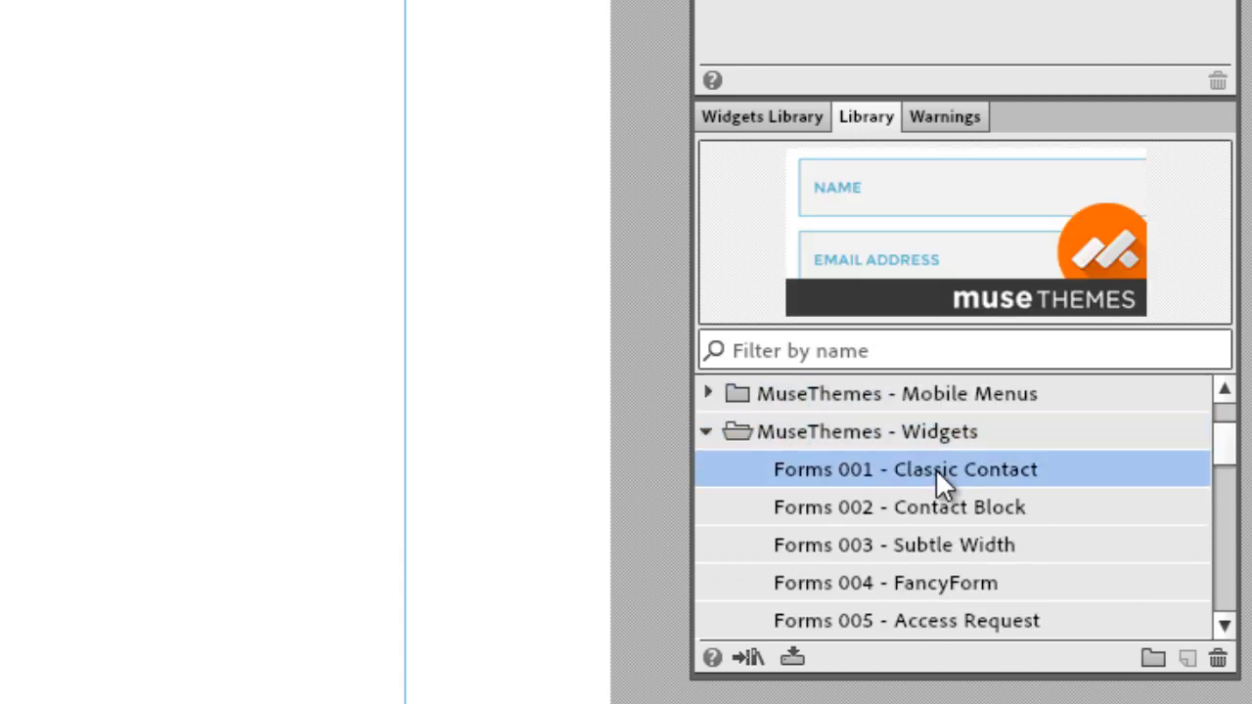
click(898, 507)
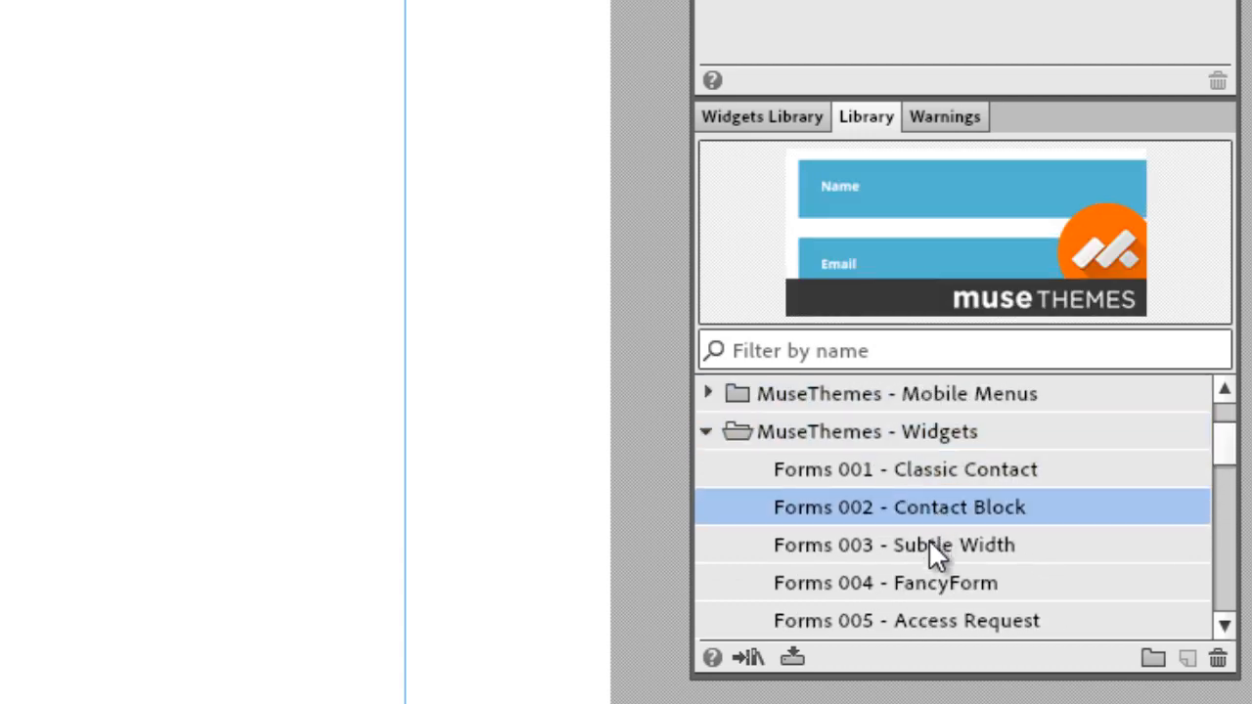
click(885, 582)
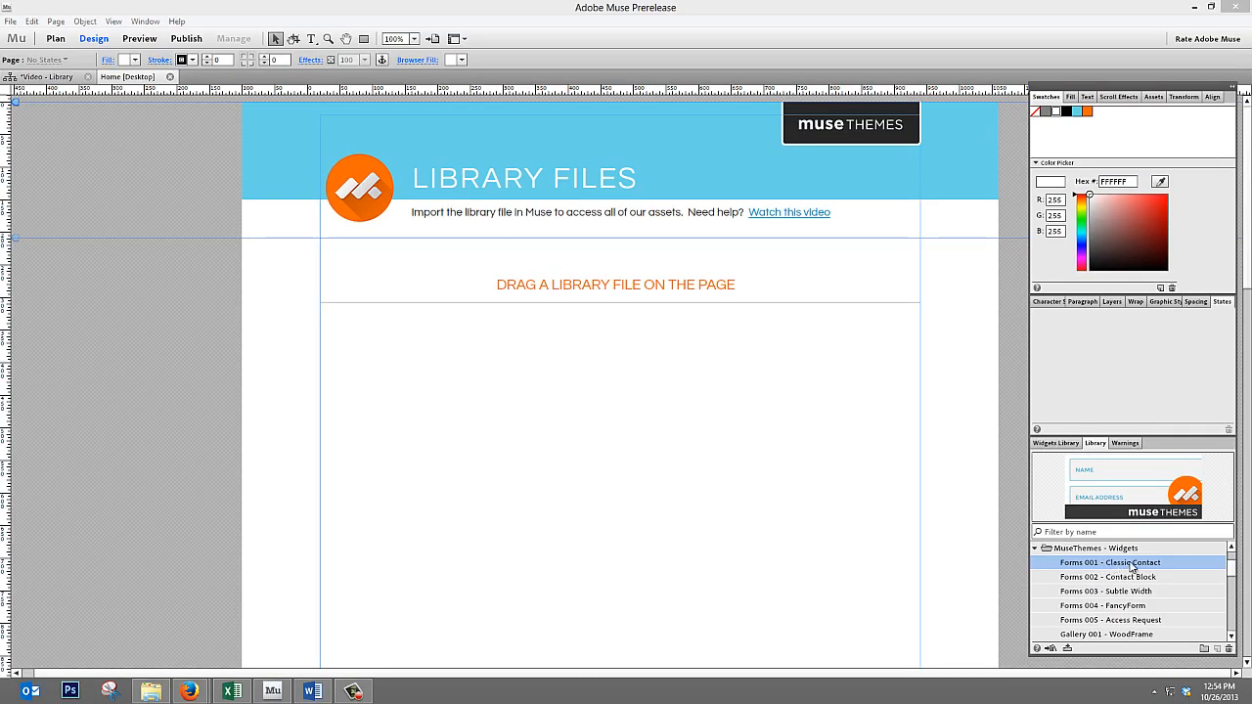
- Drag Forms 001 - Classic Contact onto the page, centred below the heading, then deselect
drag(1132, 561, 500, 370)
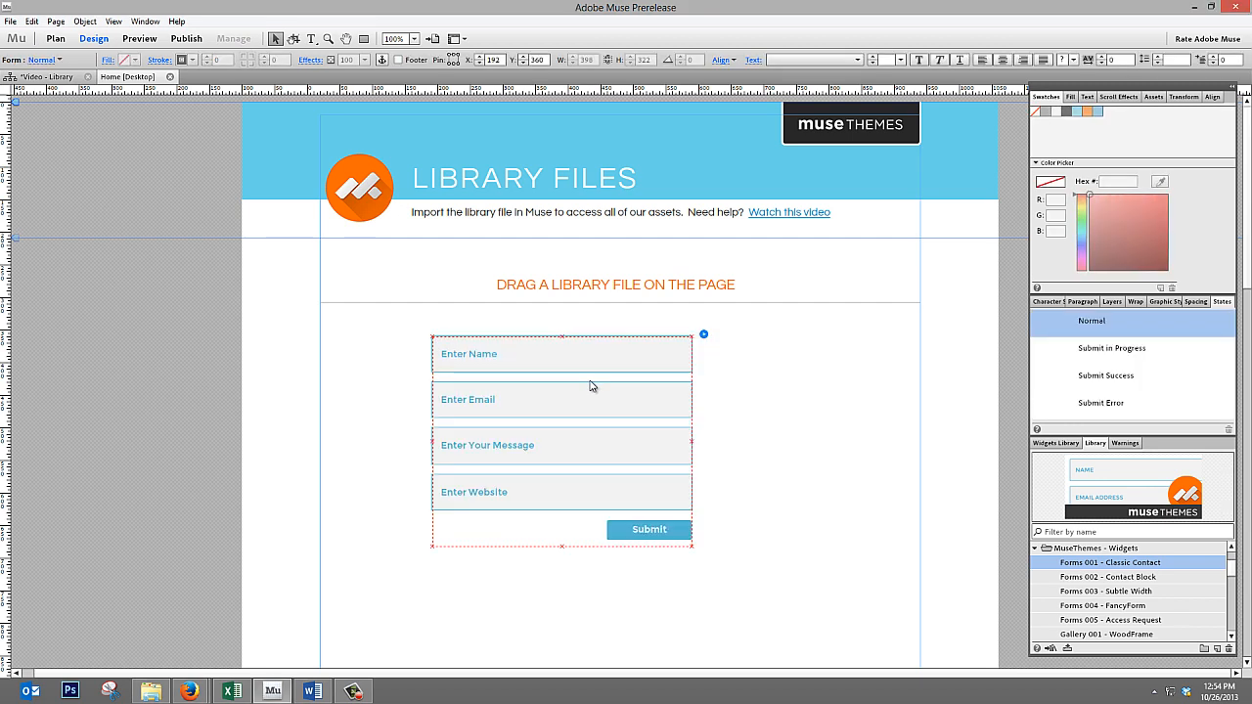
drag(562, 440, 614, 454)
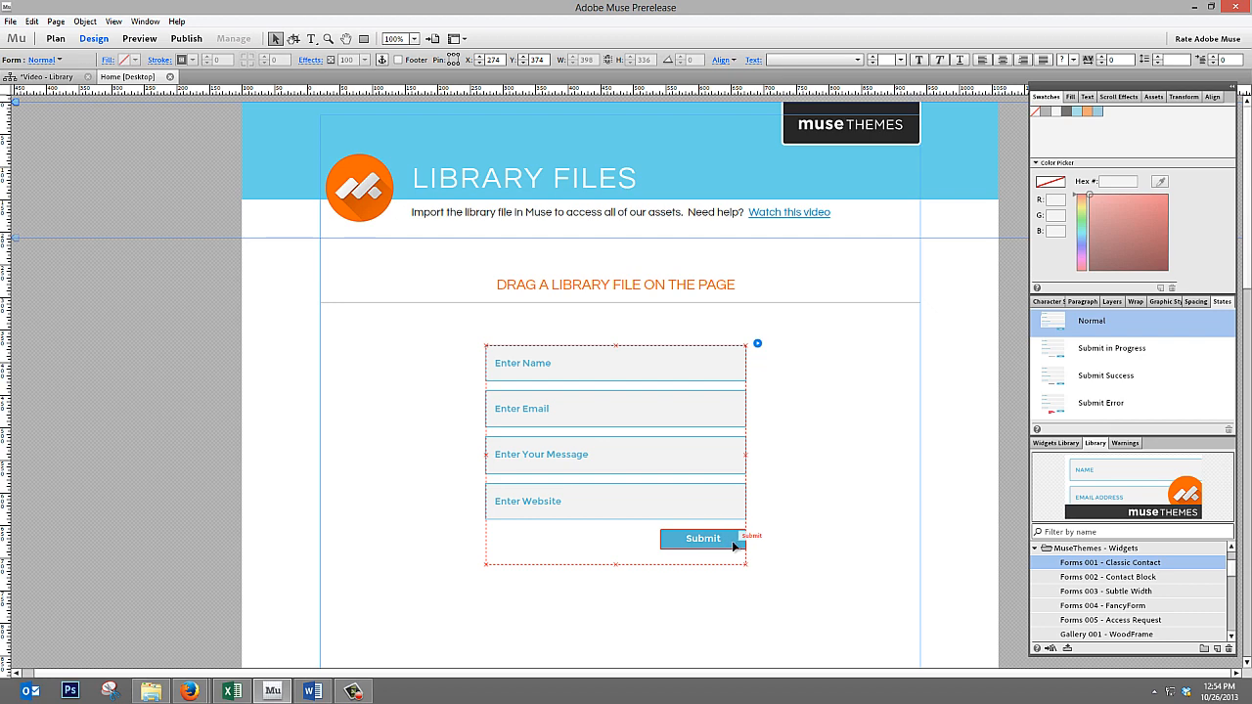
click(702, 539)
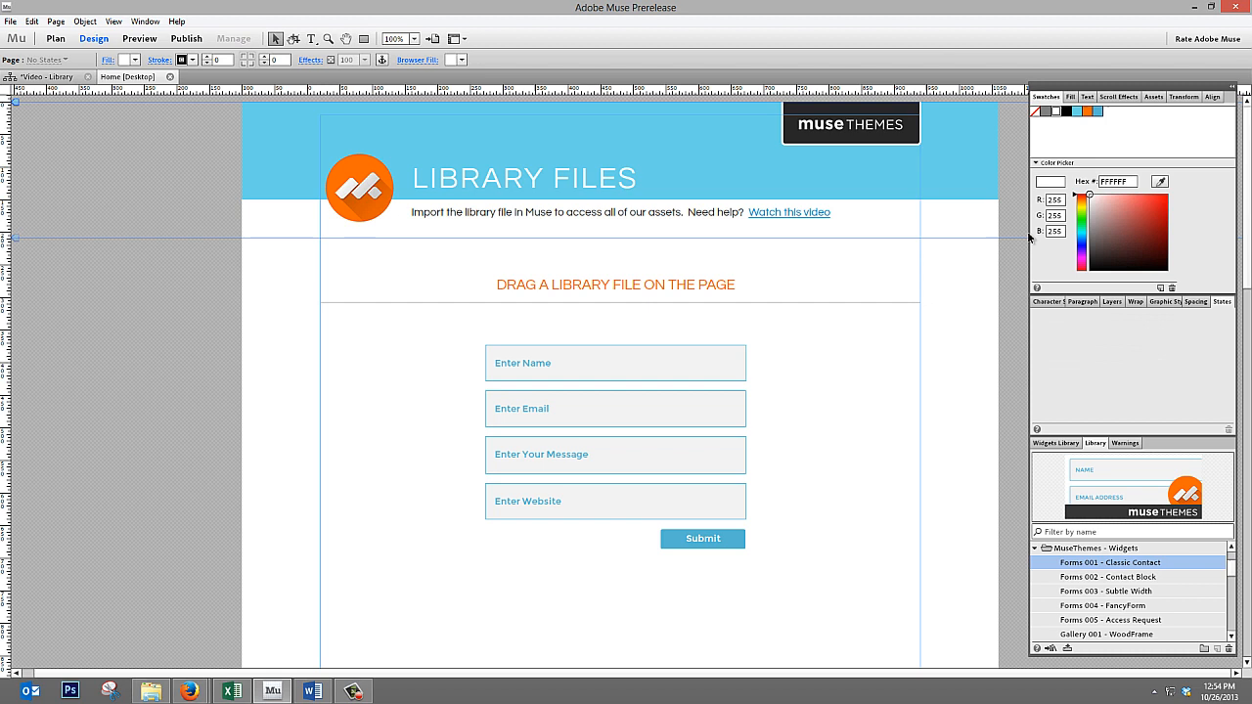
mouse_move(836, 311)
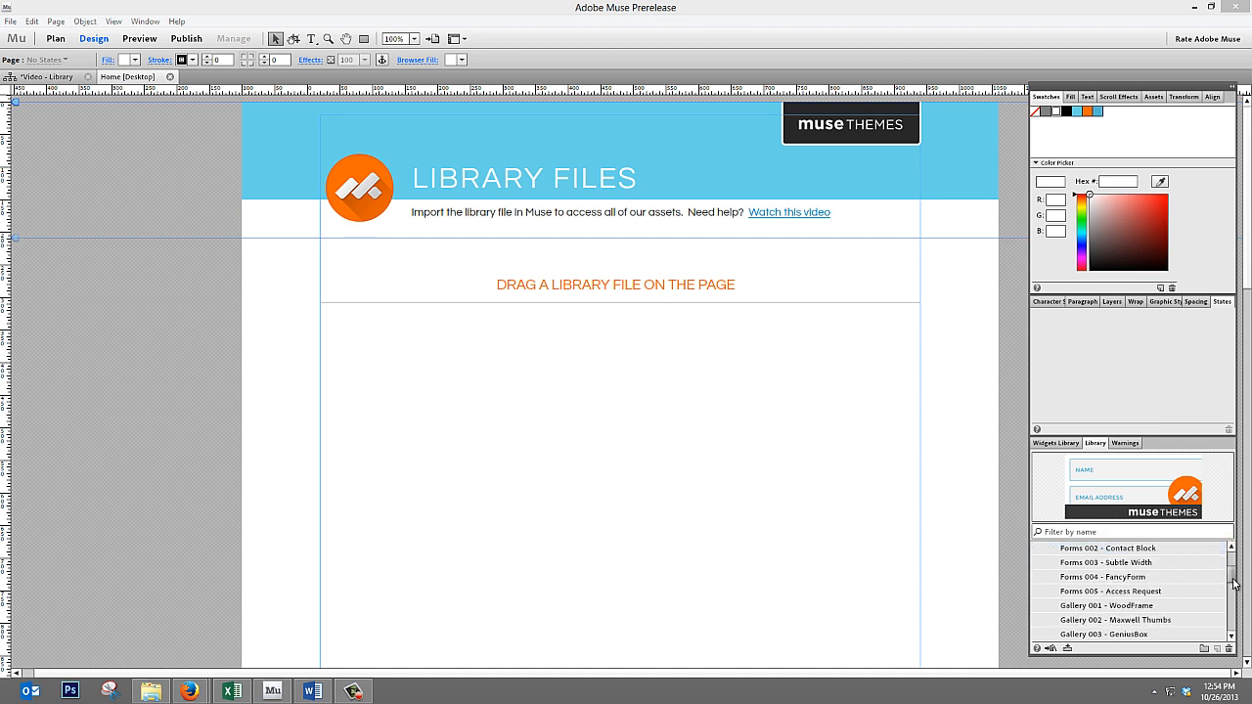
- Swap the form for Slider 001 - Elegant Dots spanning the content column
scroll(down, 3)
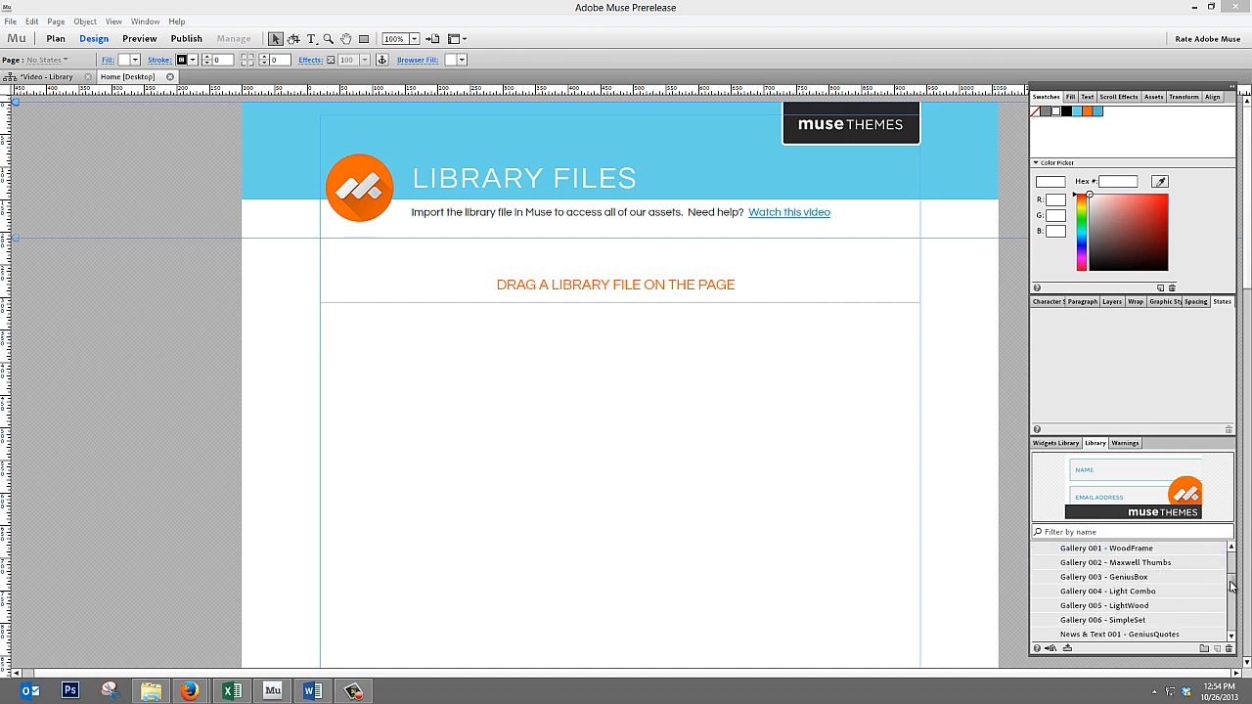
scroll(down, 3)
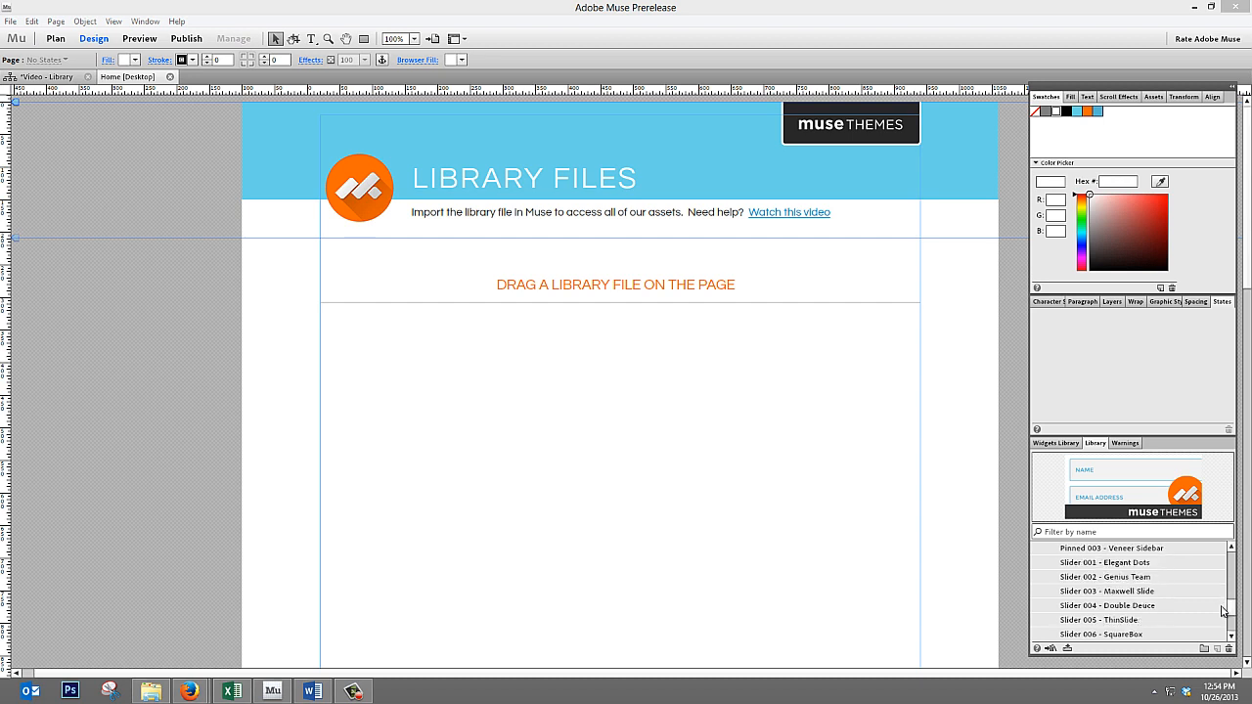
click(1106, 563)
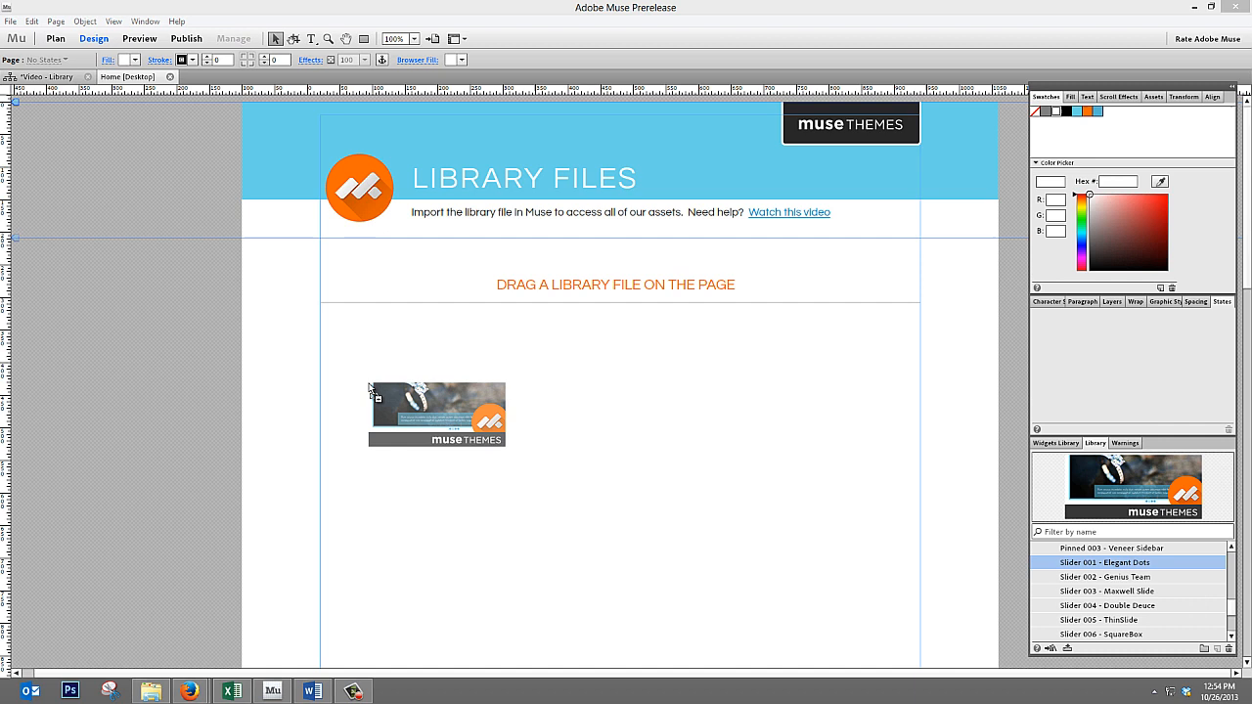
drag(436, 413, 655, 518)
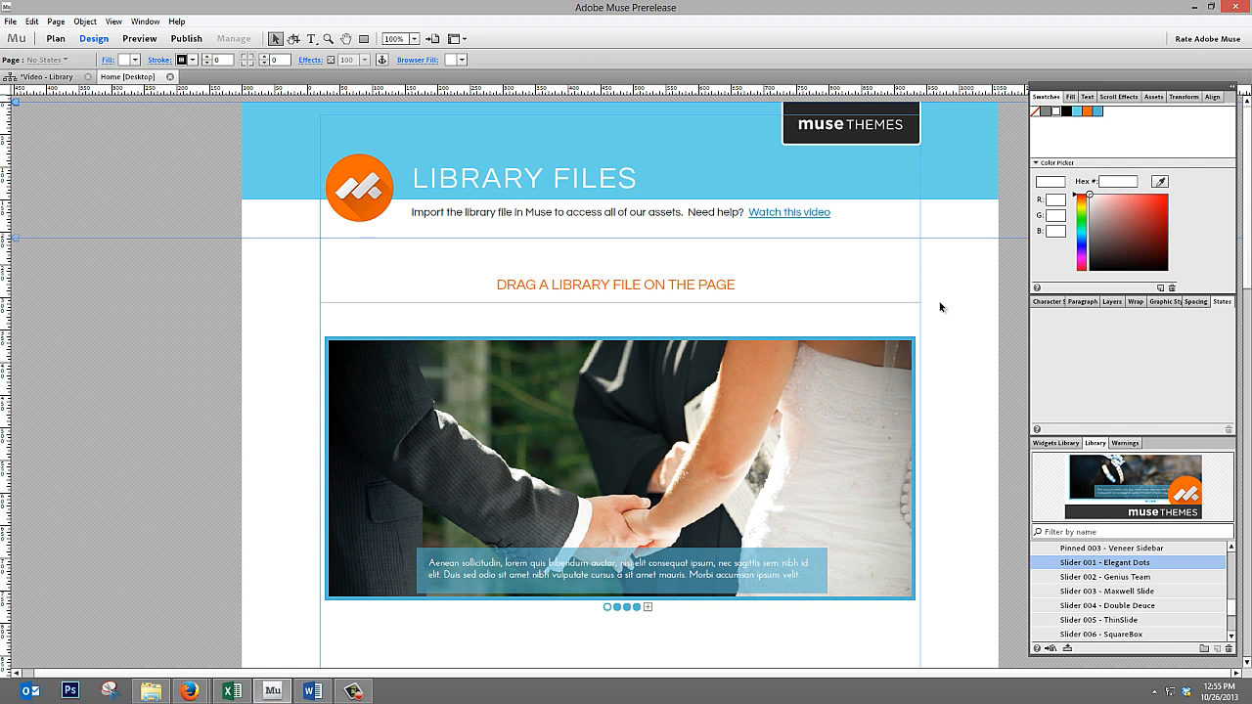
mouse_move(915, 311)
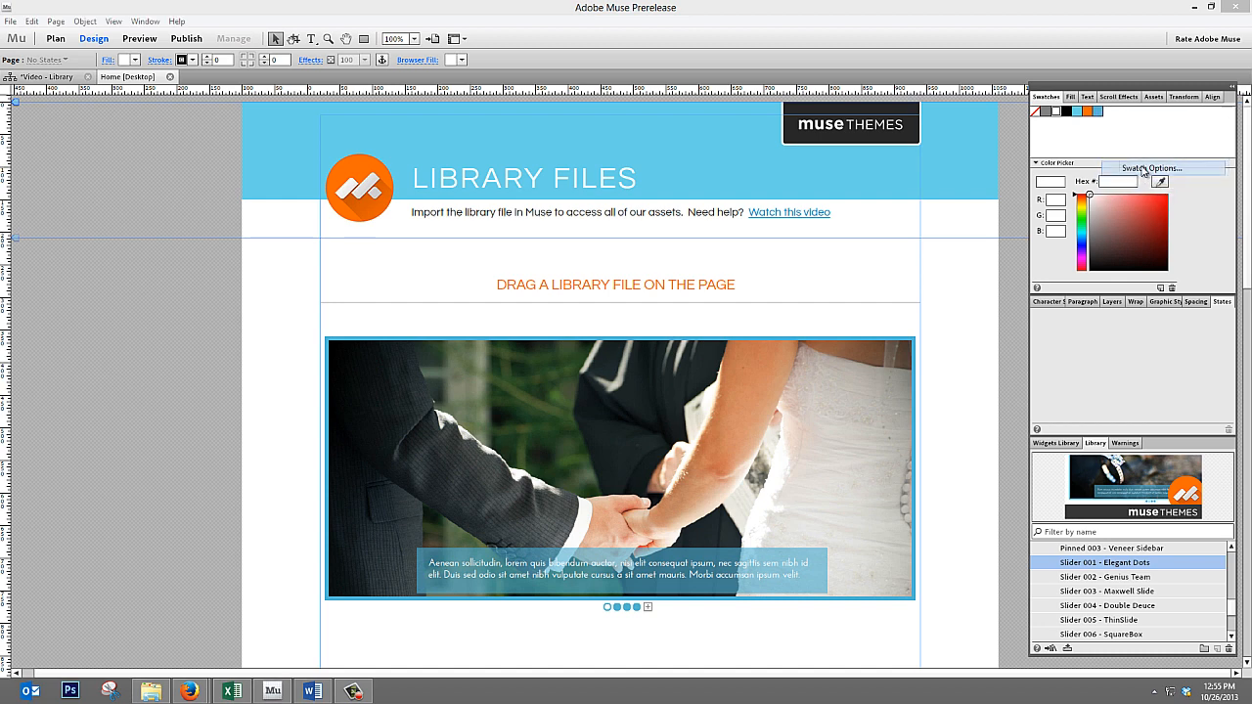
- Change the primary1 swatch to red hex D15454
click(1152, 167)
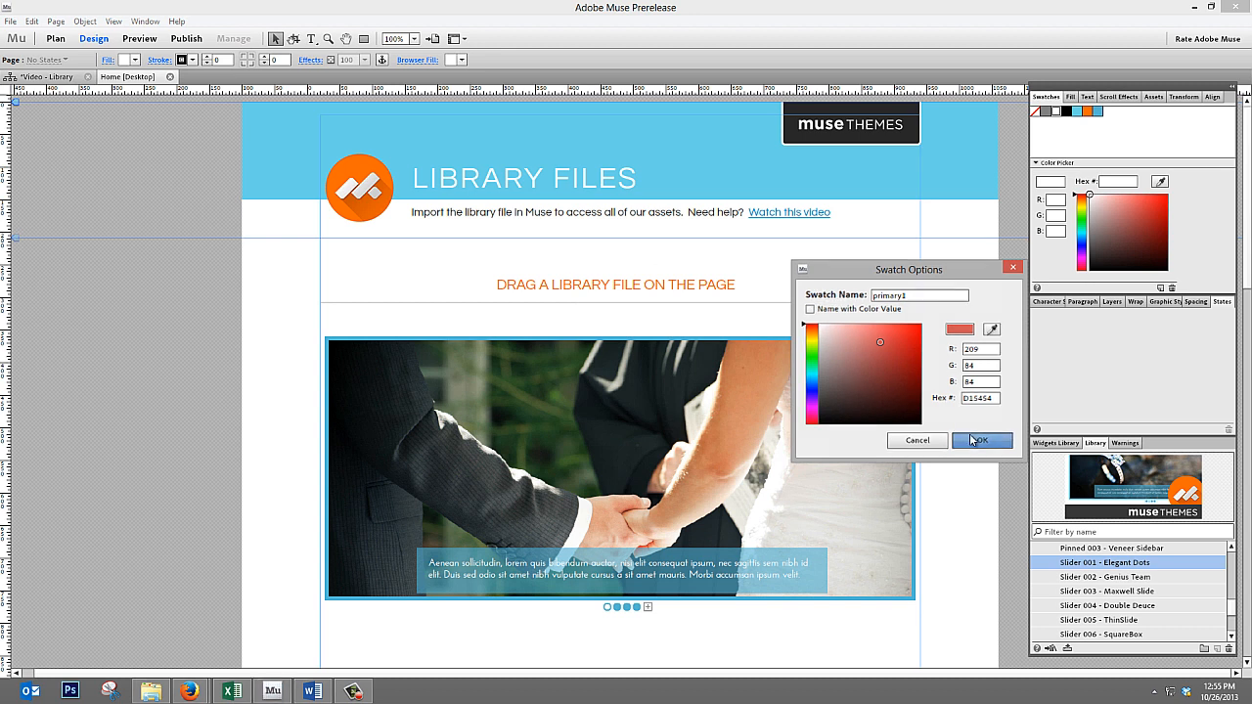
click(983, 440)
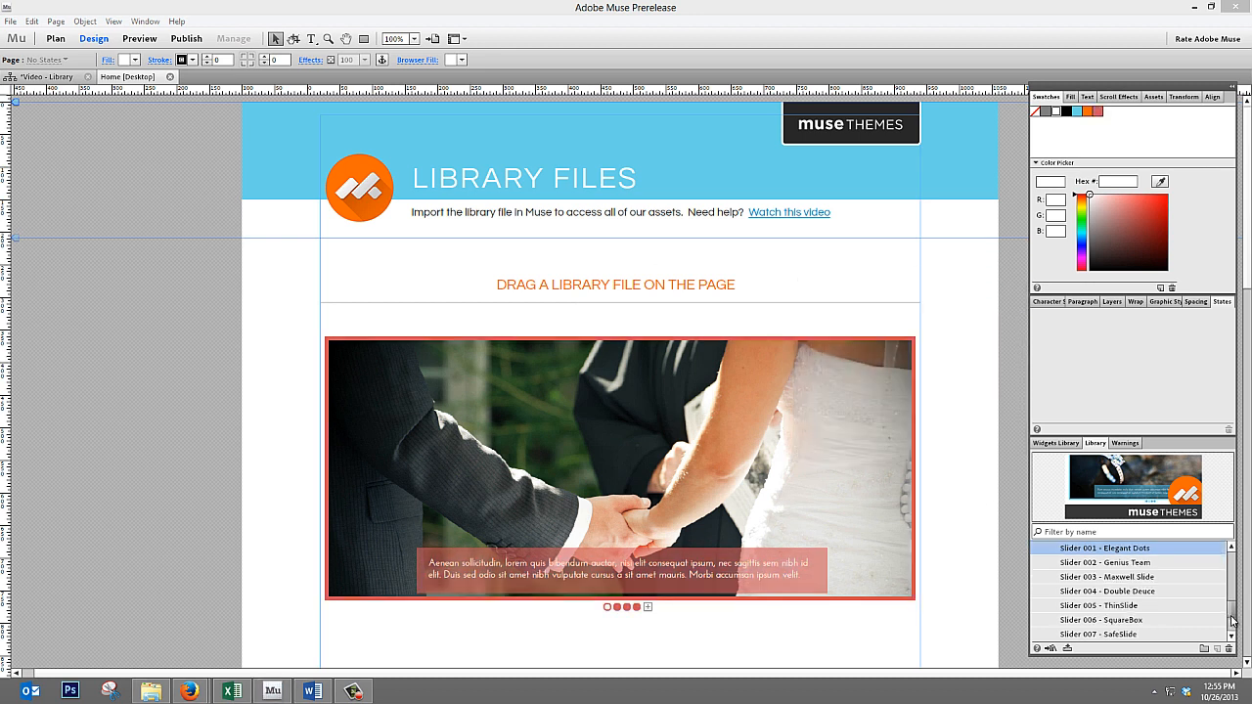
scroll(down, 3)
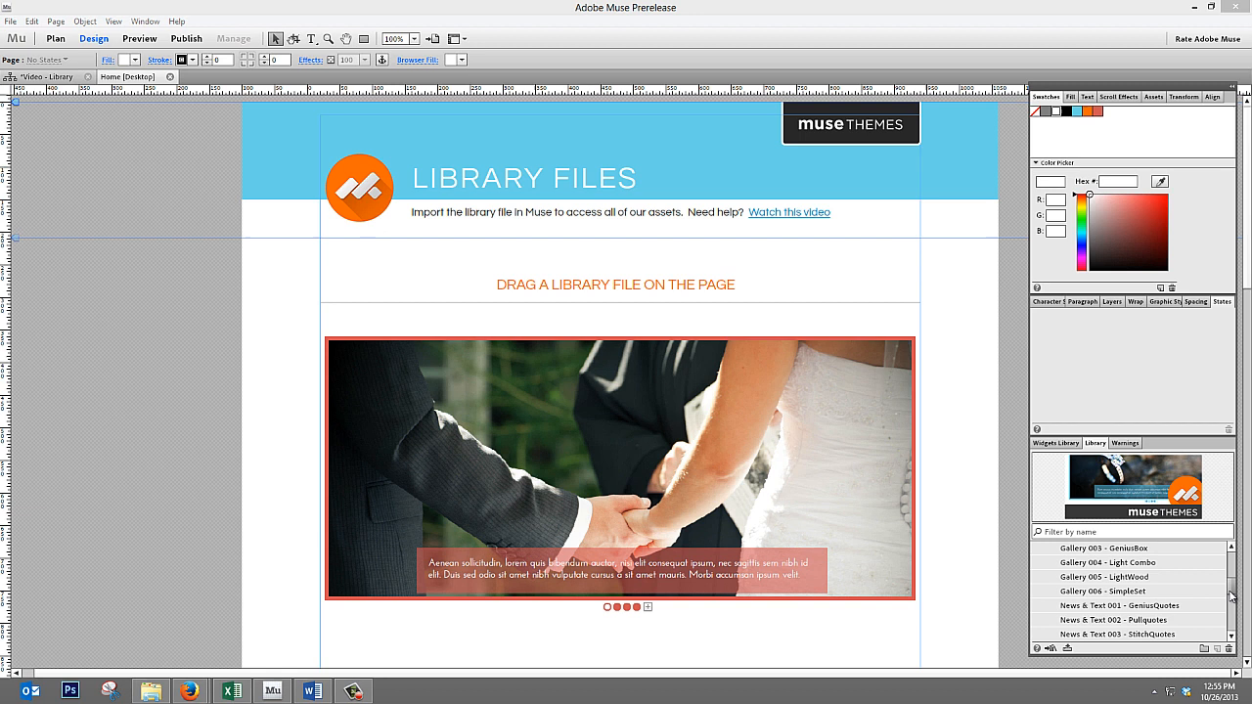
mouse_move(1112, 423)
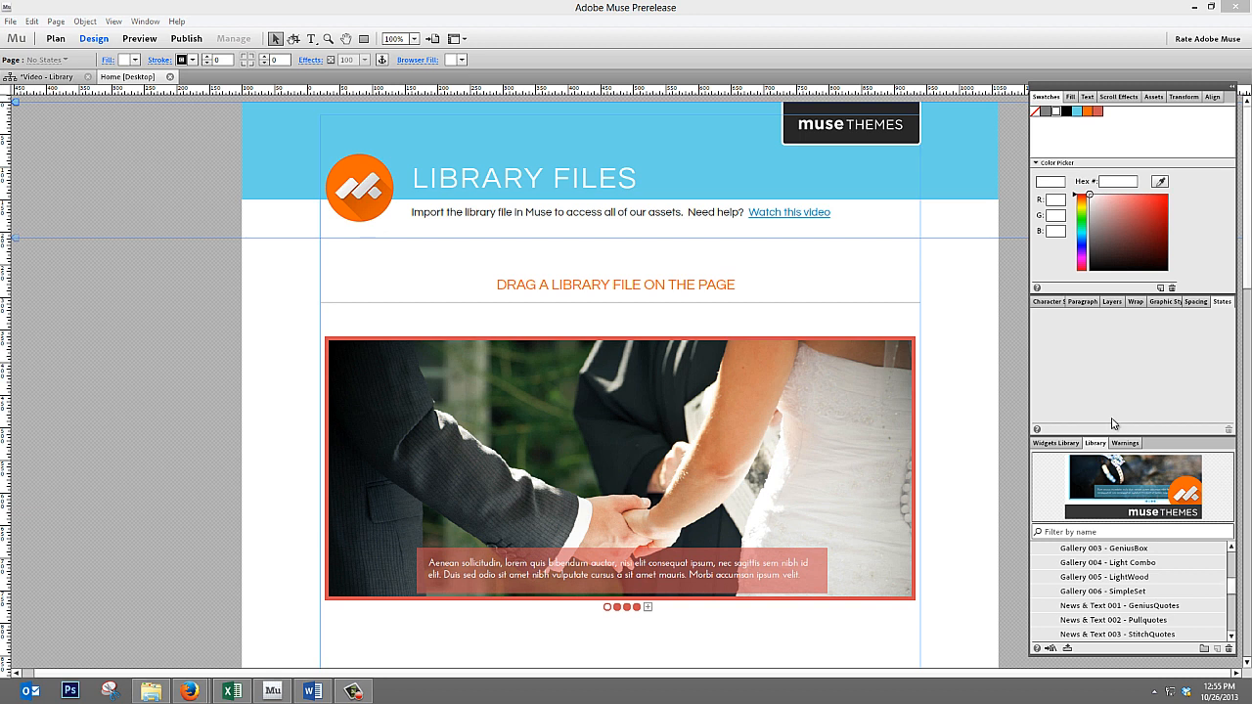
mouse_move(1036, 409)
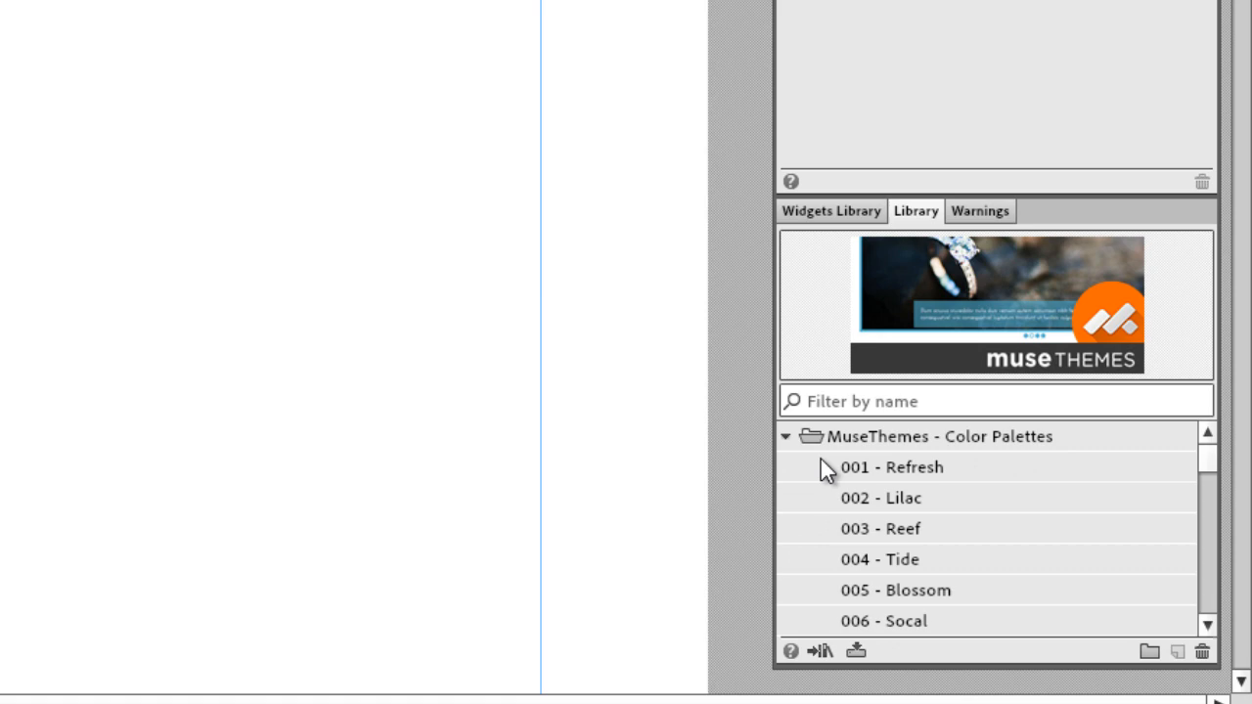
- Place the 001 - Refresh palette circles, then preview 002 - Lilac and 003 - Reef
click(892, 467)
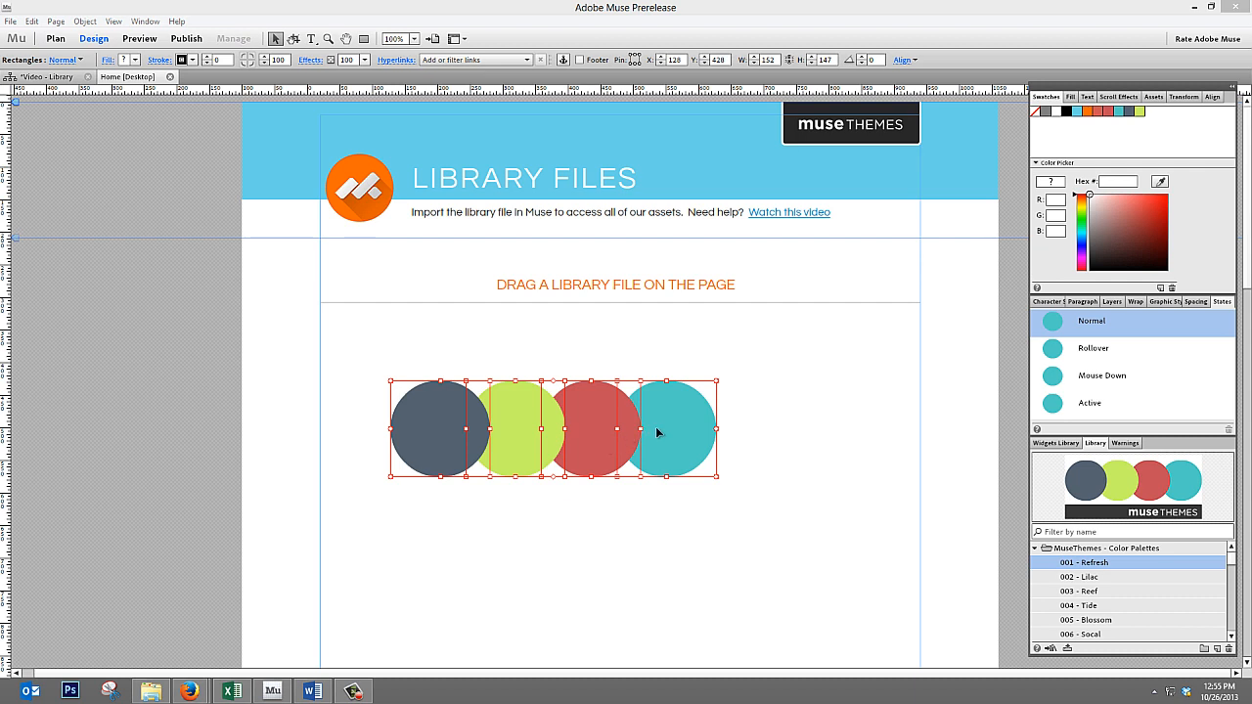
drag(657, 433, 631, 403)
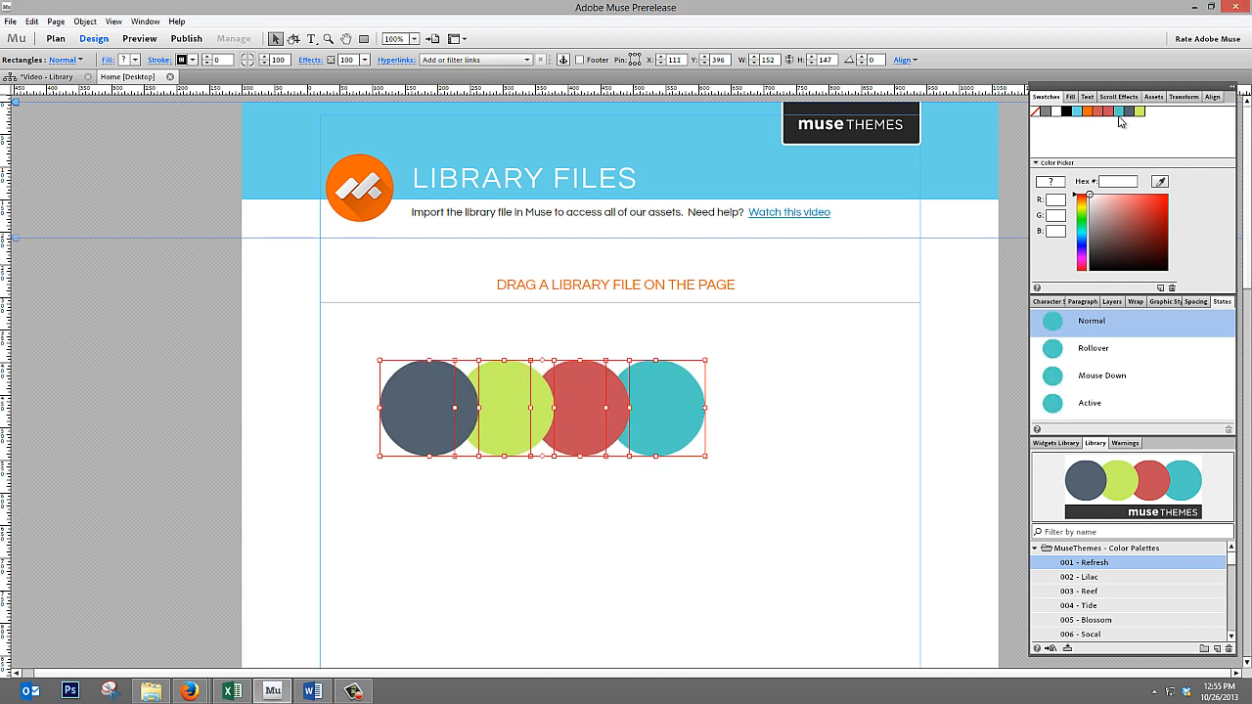
mouse_move(1132, 115)
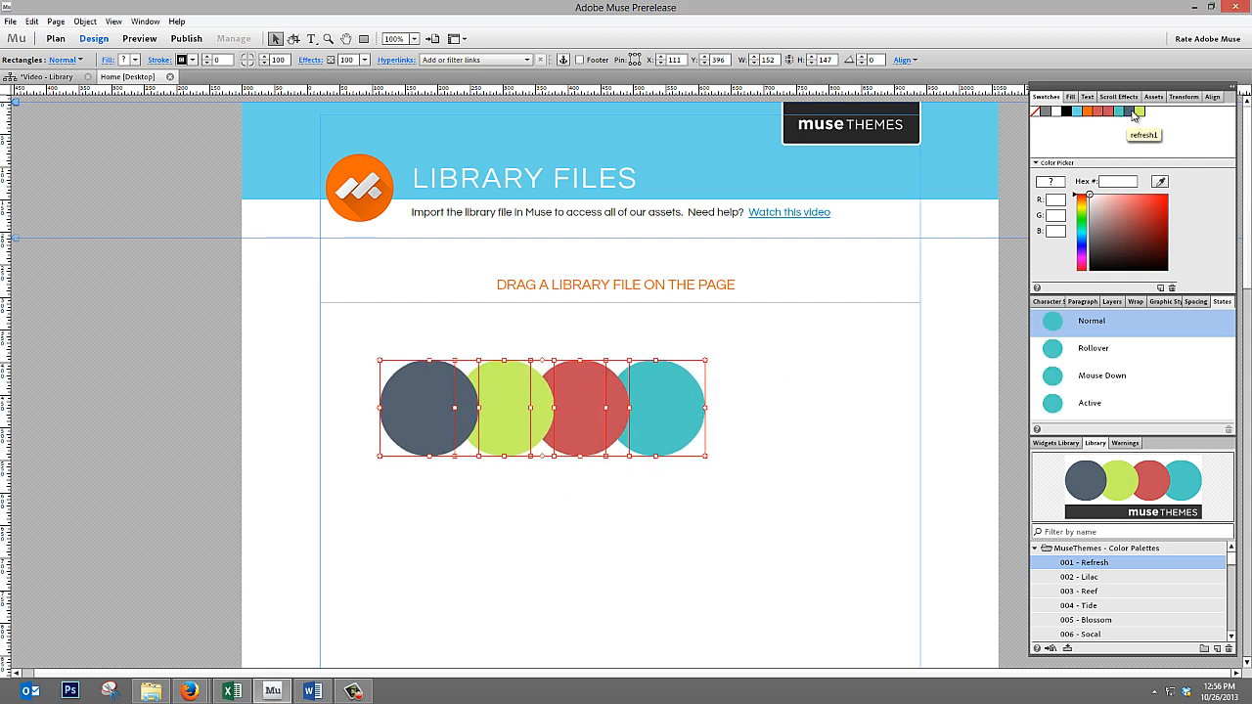
mouse_move(1110, 575)
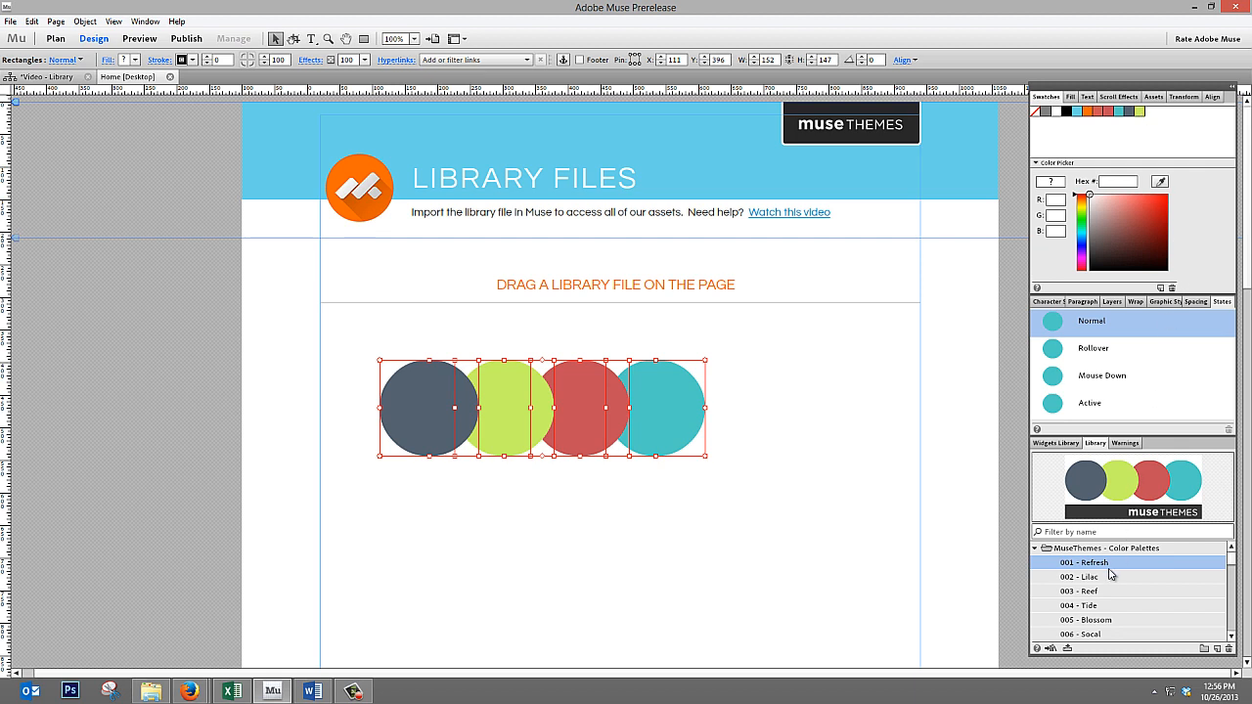
click(1079, 576)
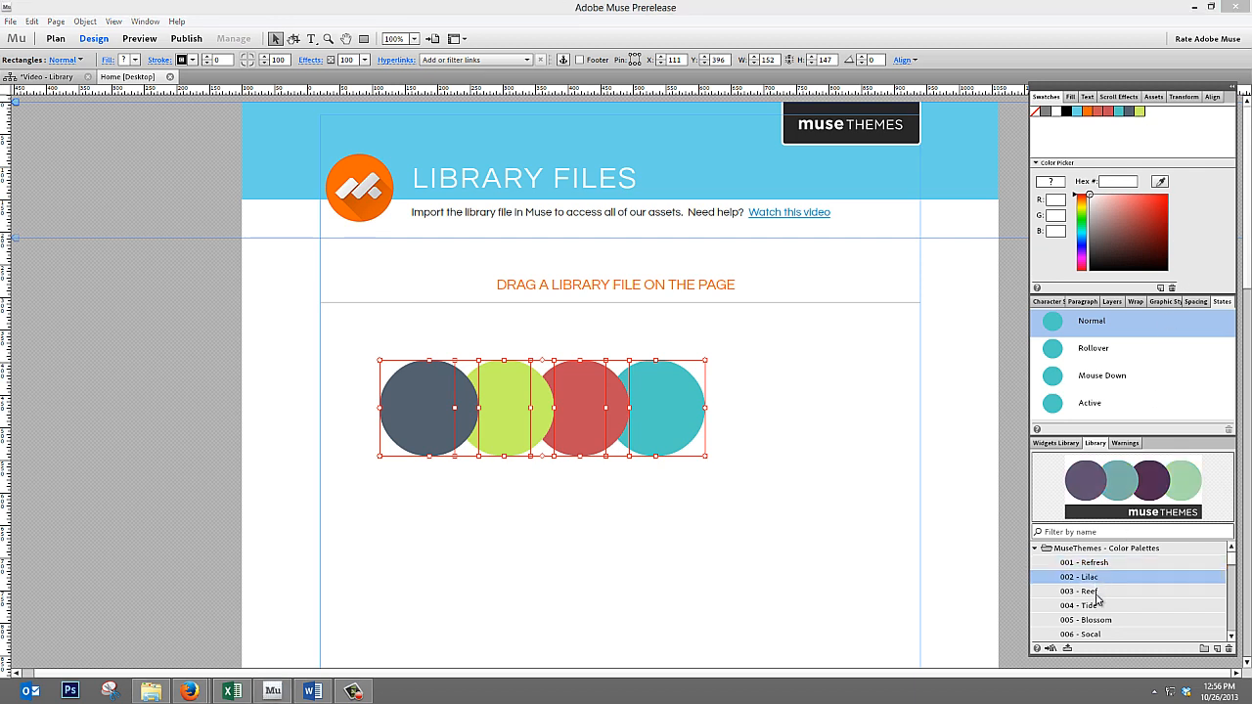
click(1086, 634)
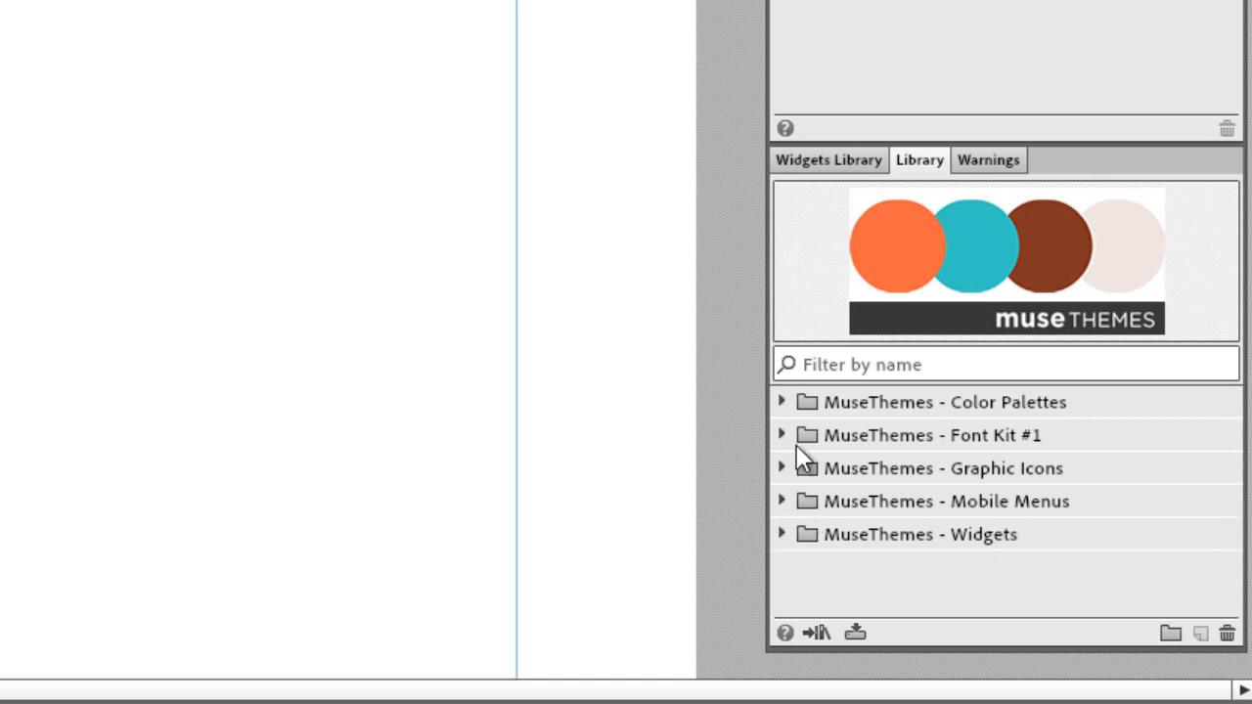
- Expand Font Kit #1 and place the 007 - Dancing + Cabin quote and paragraph
click(782, 435)
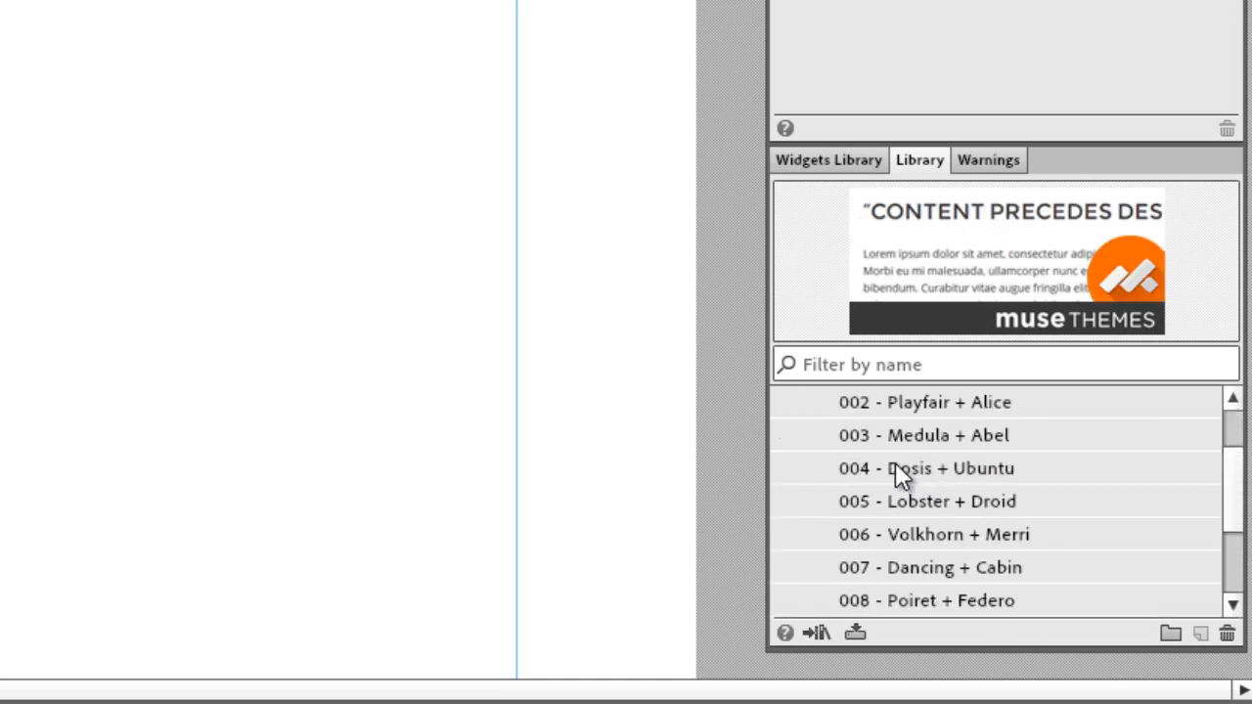
mouse_move(861, 478)
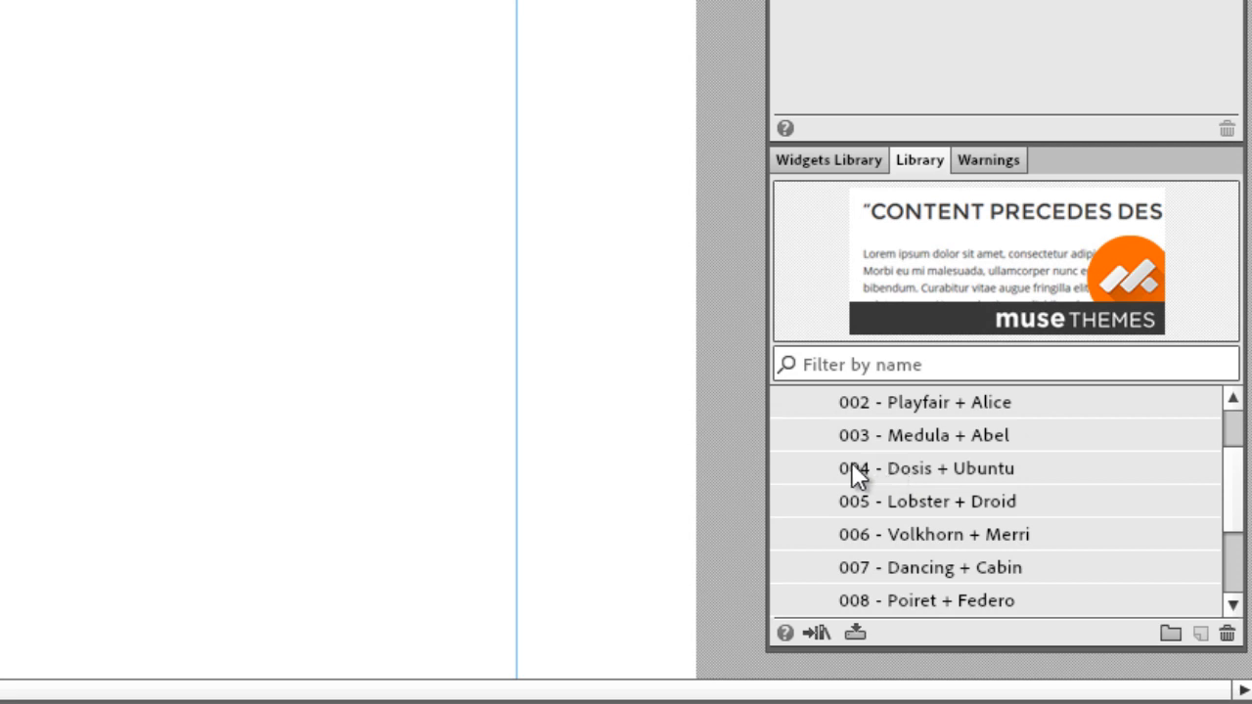
mouse_move(968, 406)
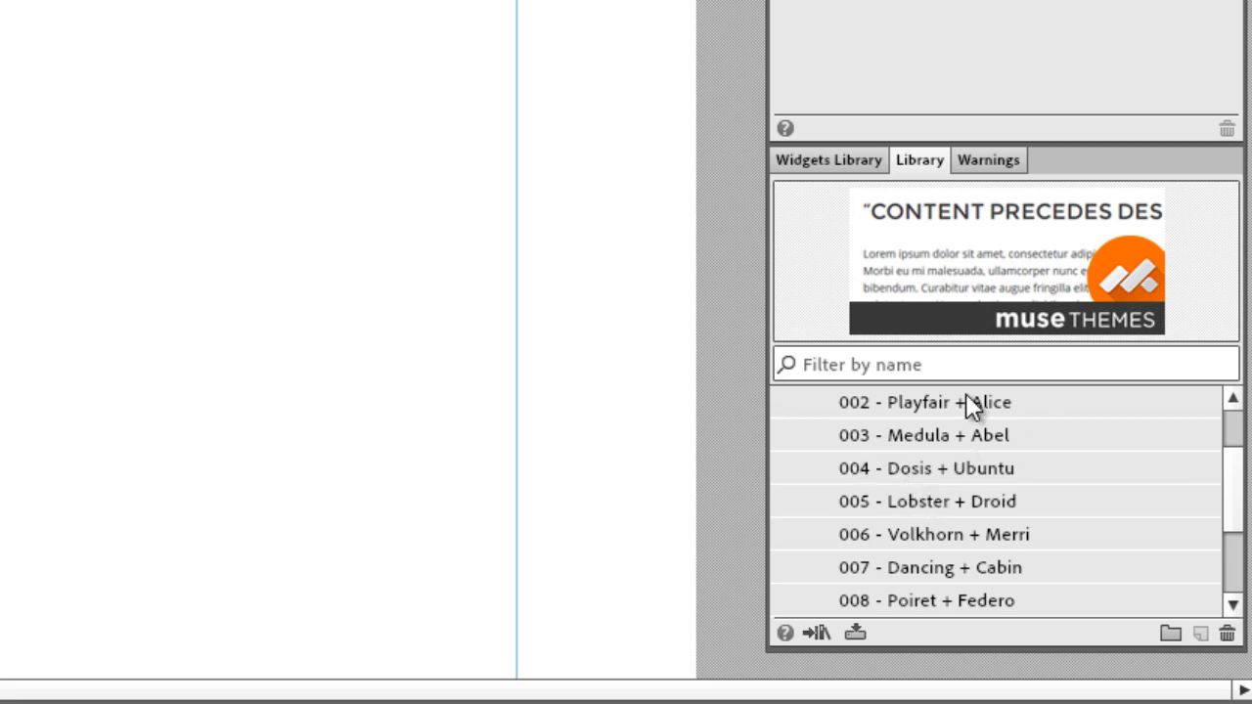
mouse_move(503, 542)
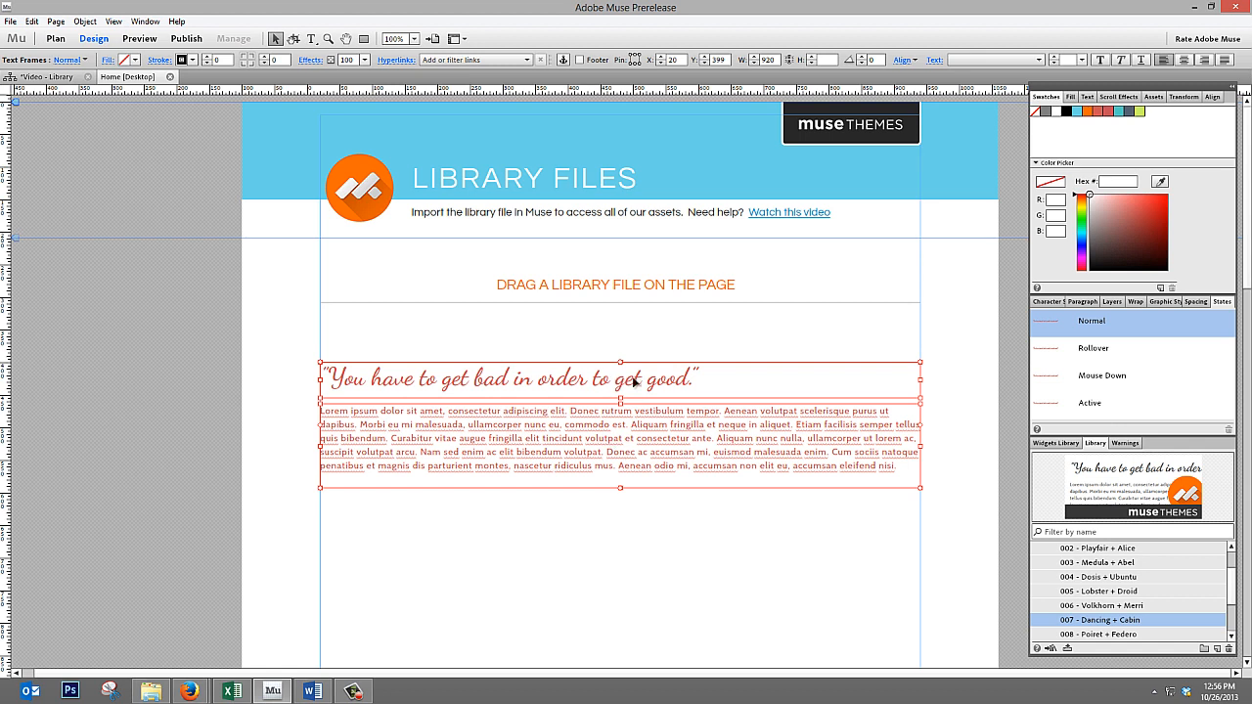
mouse_move(638, 379)
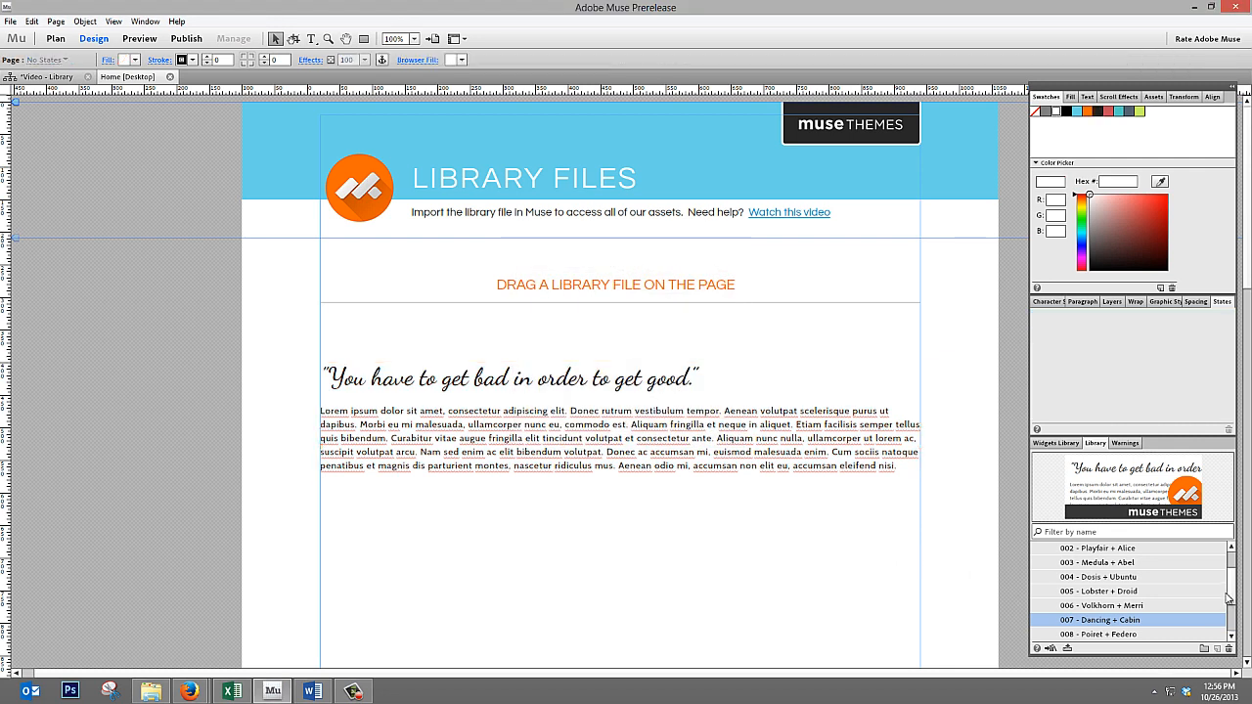
scroll(down, 3)
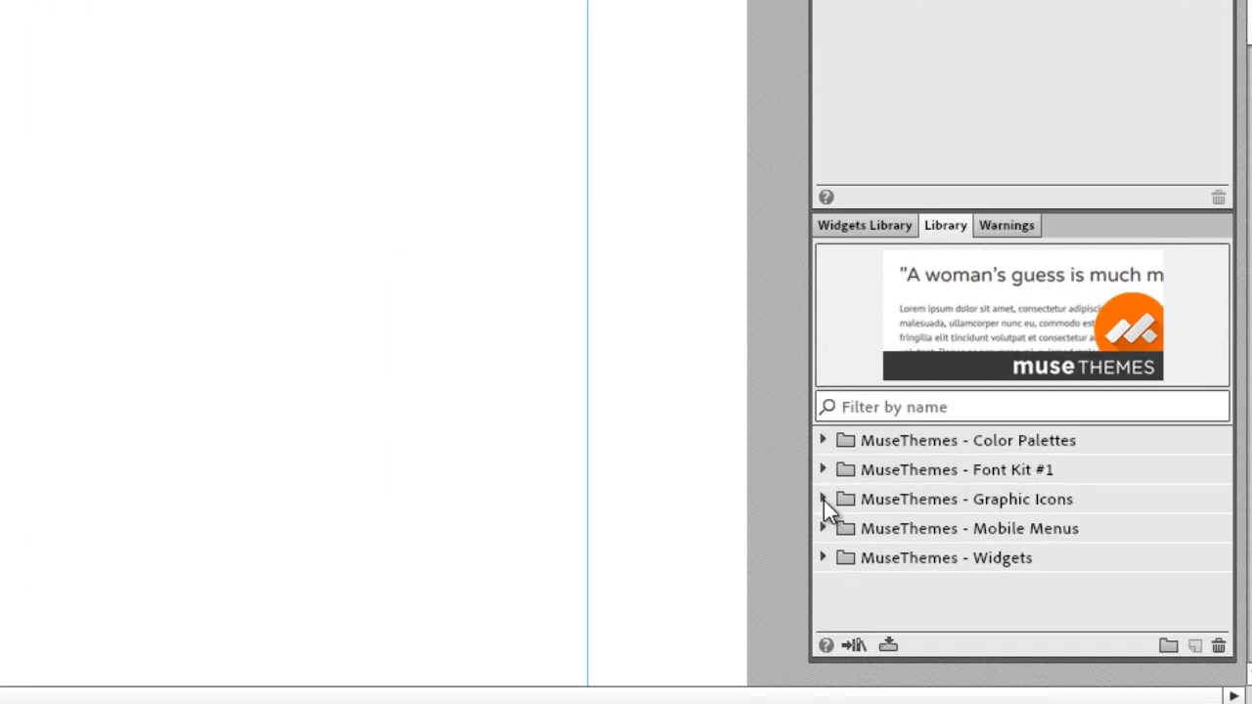
- Try the 002 - Square Social icon row, then preview 003 - Modern Arrows
click(823, 499)
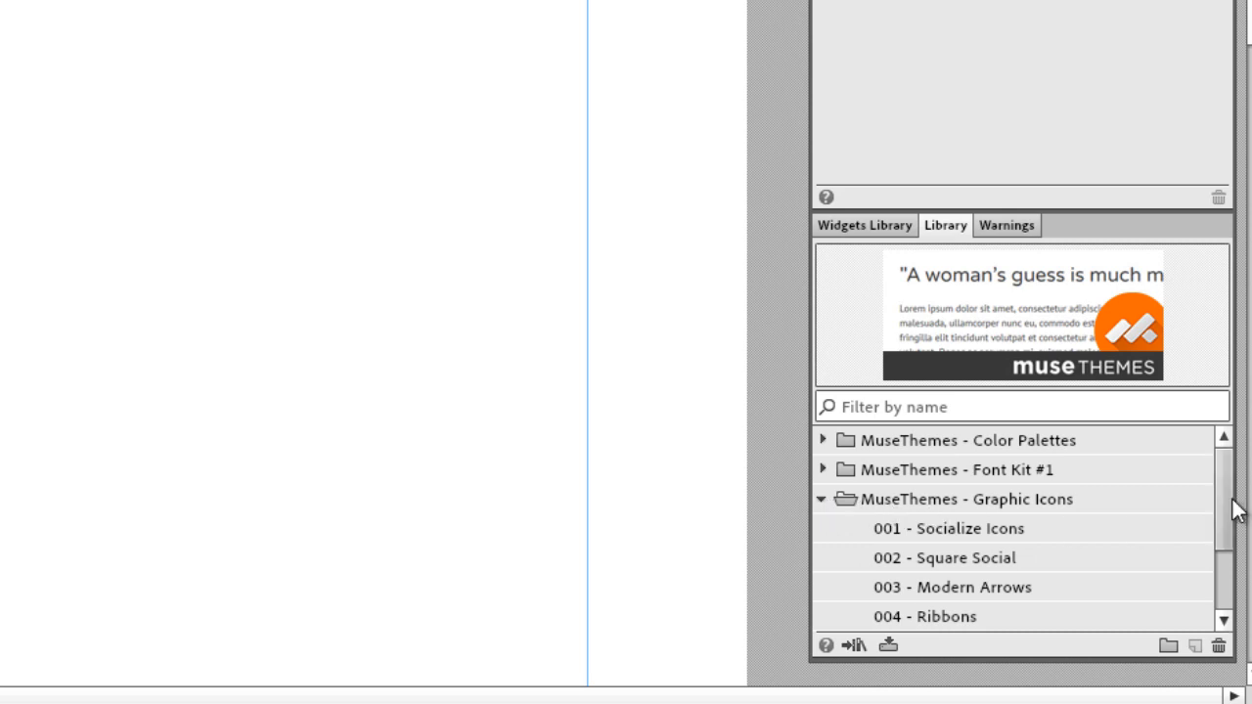
click(944, 528)
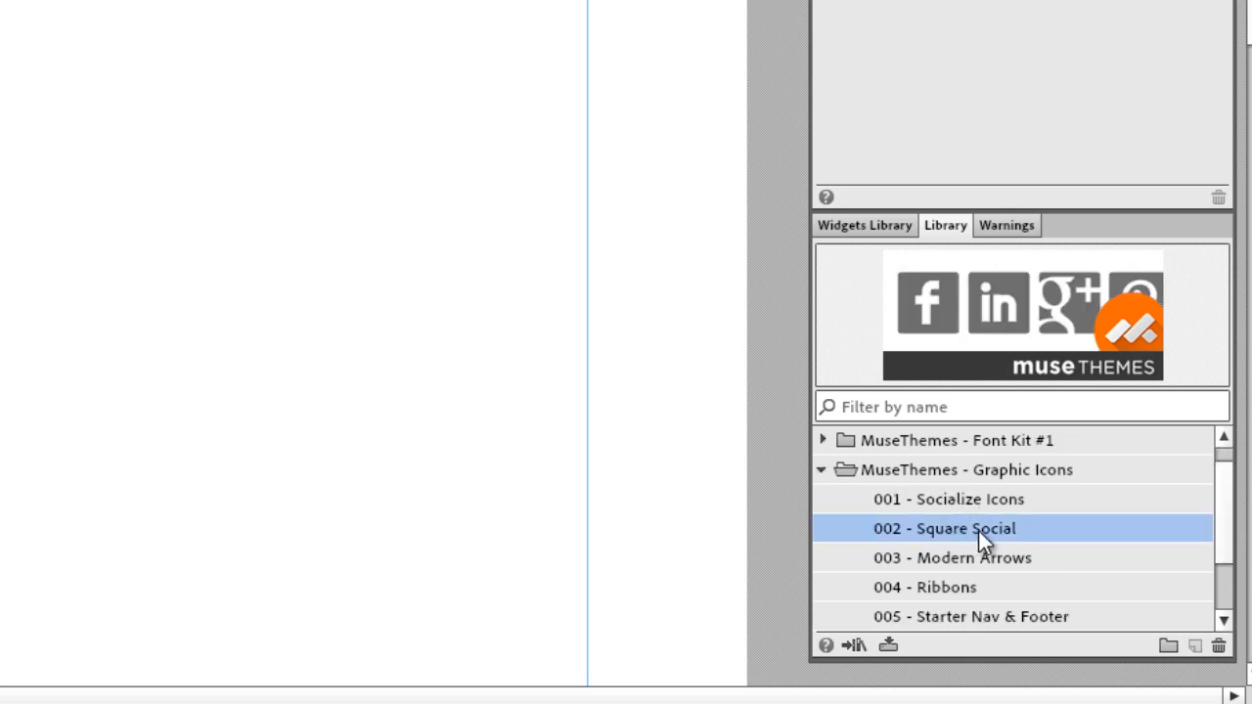
mouse_move(1007, 537)
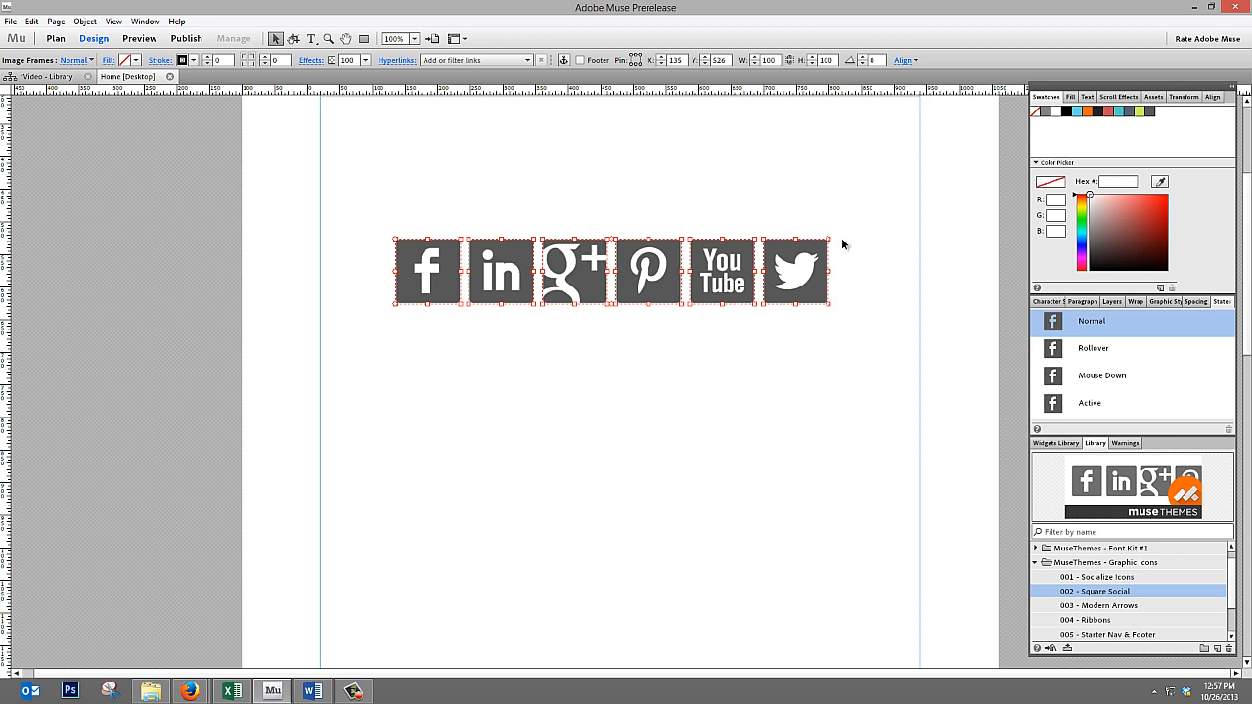
mouse_move(810, 261)
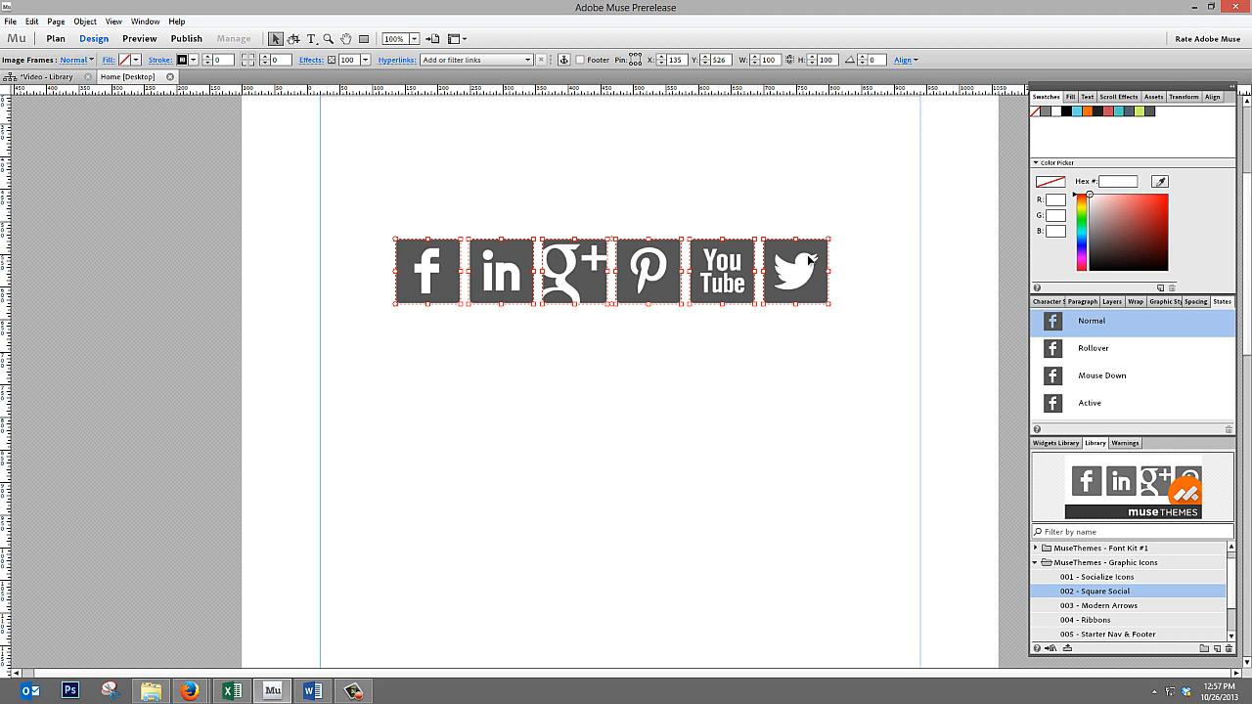
mouse_move(1046, 204)
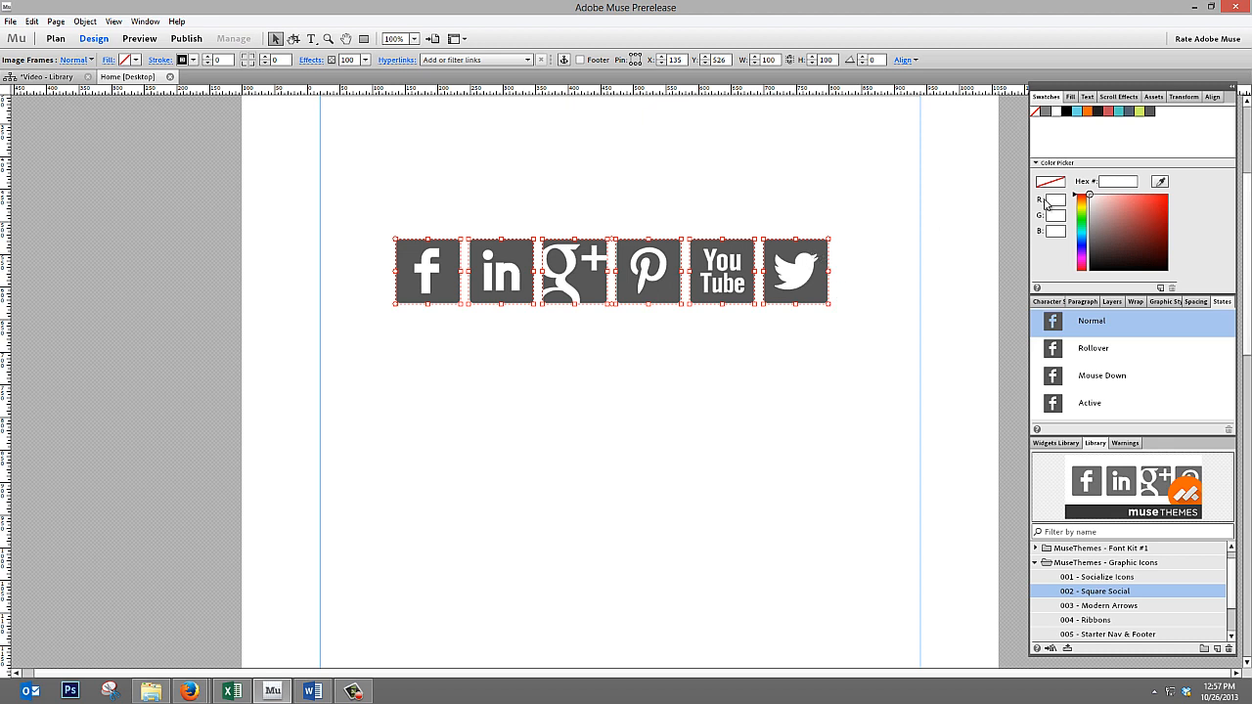
mouse_move(1148, 113)
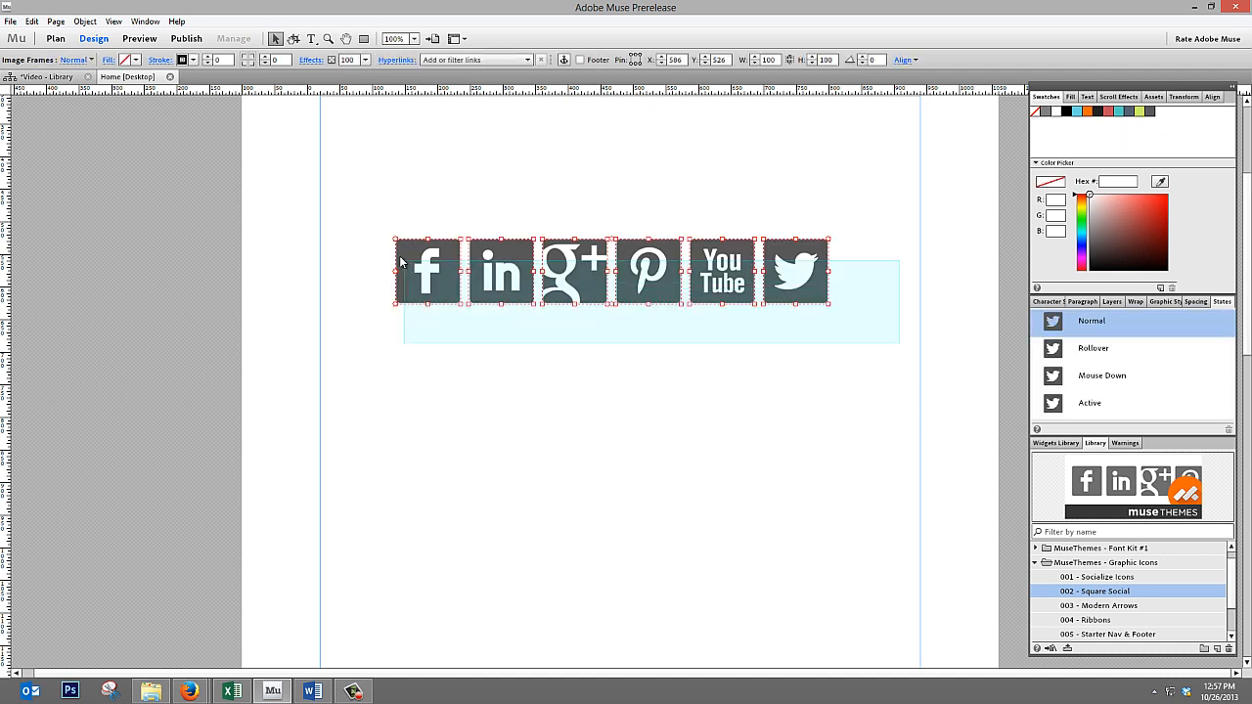
click(1097, 605)
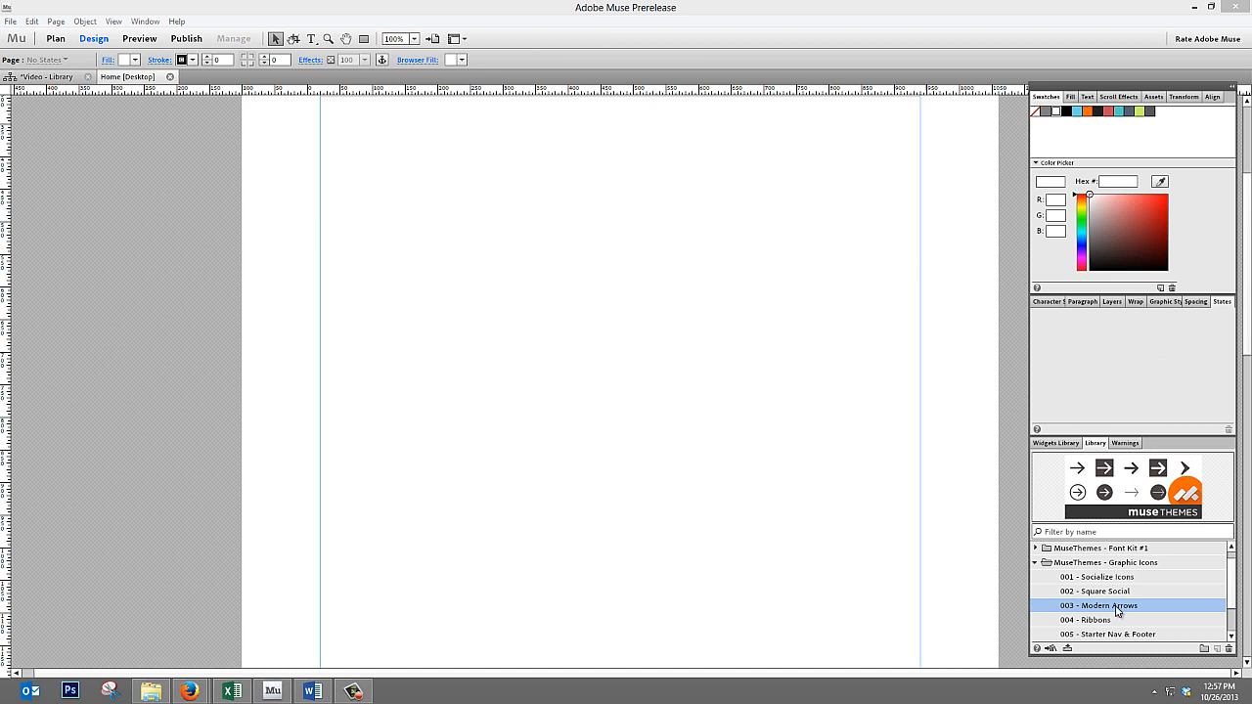
mouse_move(1096, 617)
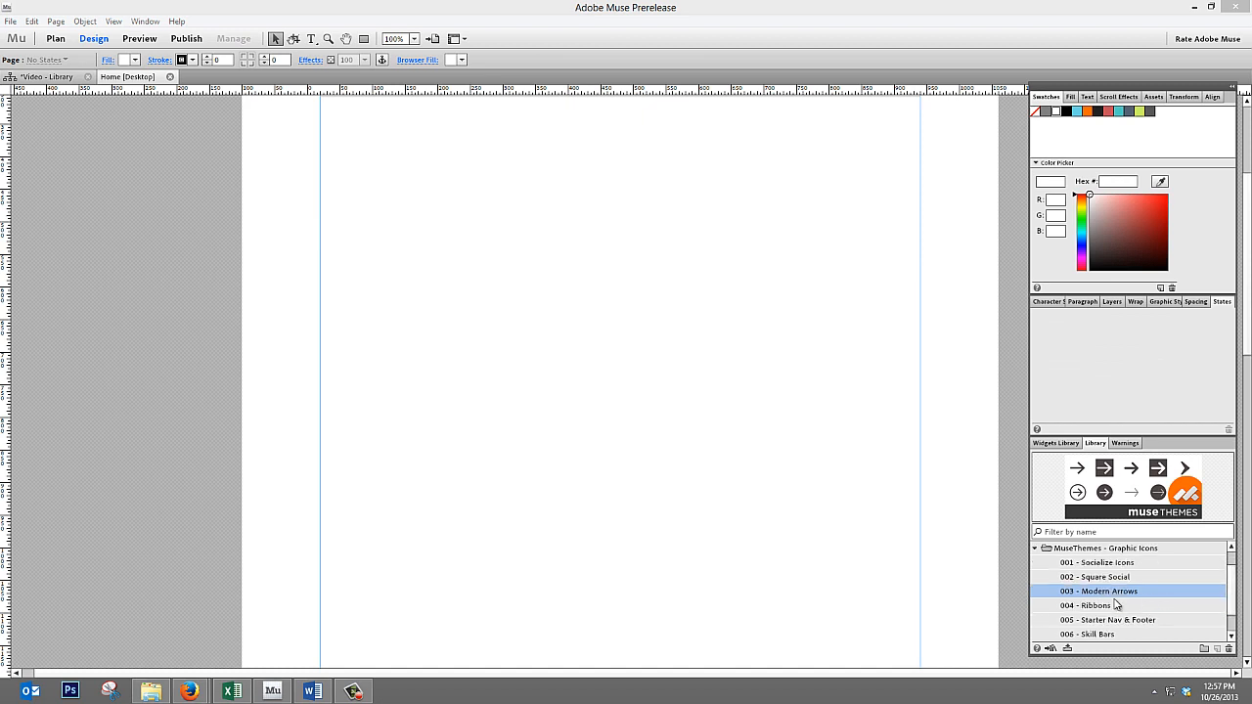
click(1095, 606)
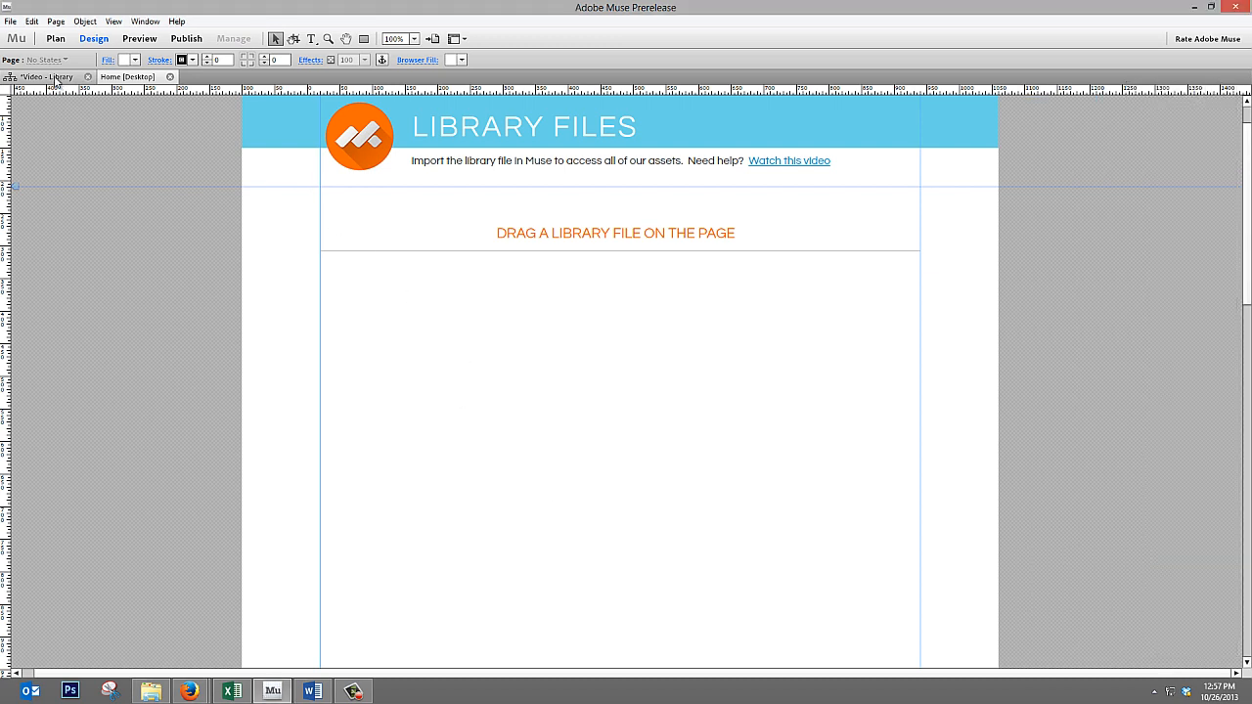
- Open Home [Phone] and preview the Classic Accordion and Classic Lightbox mobile menus
click(55, 38)
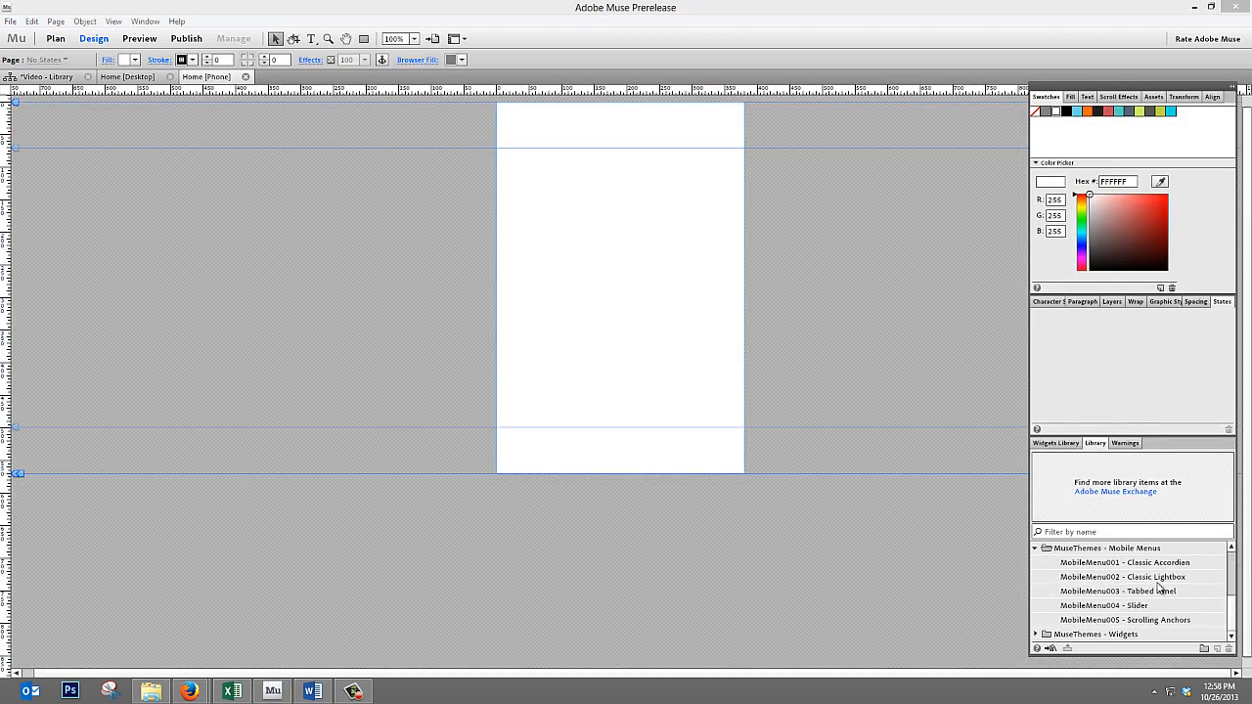
click(1124, 562)
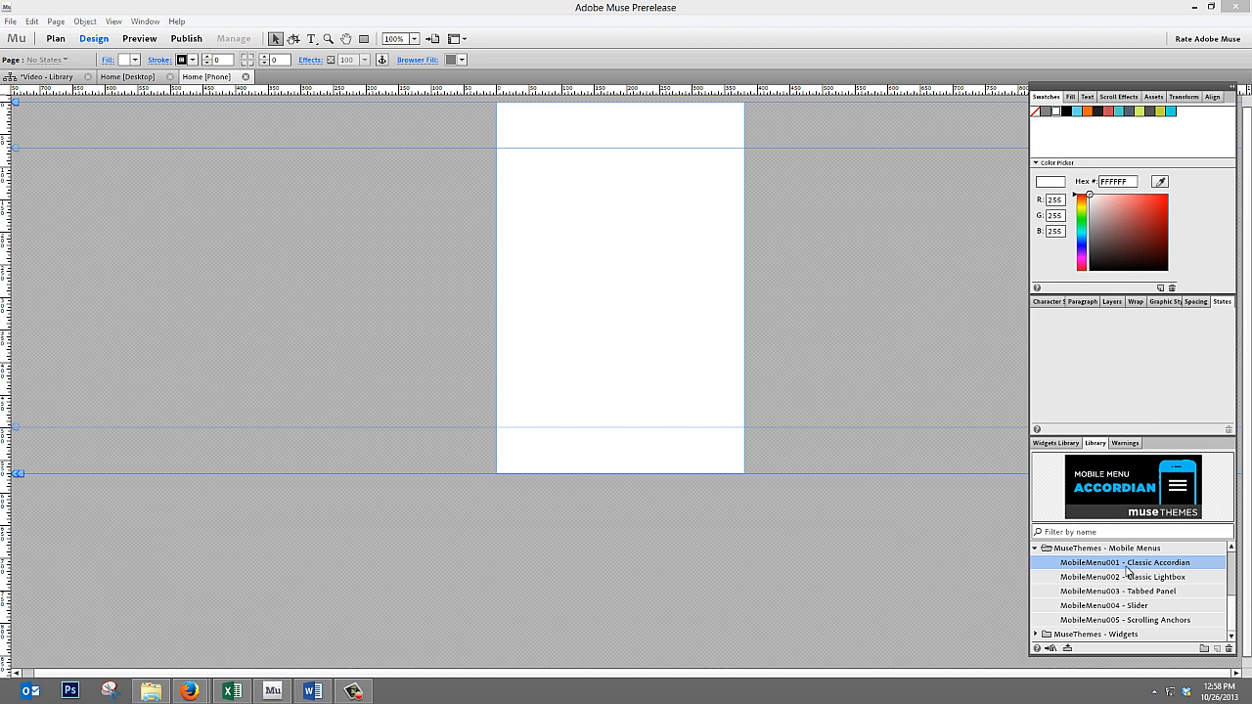
click(1123, 577)
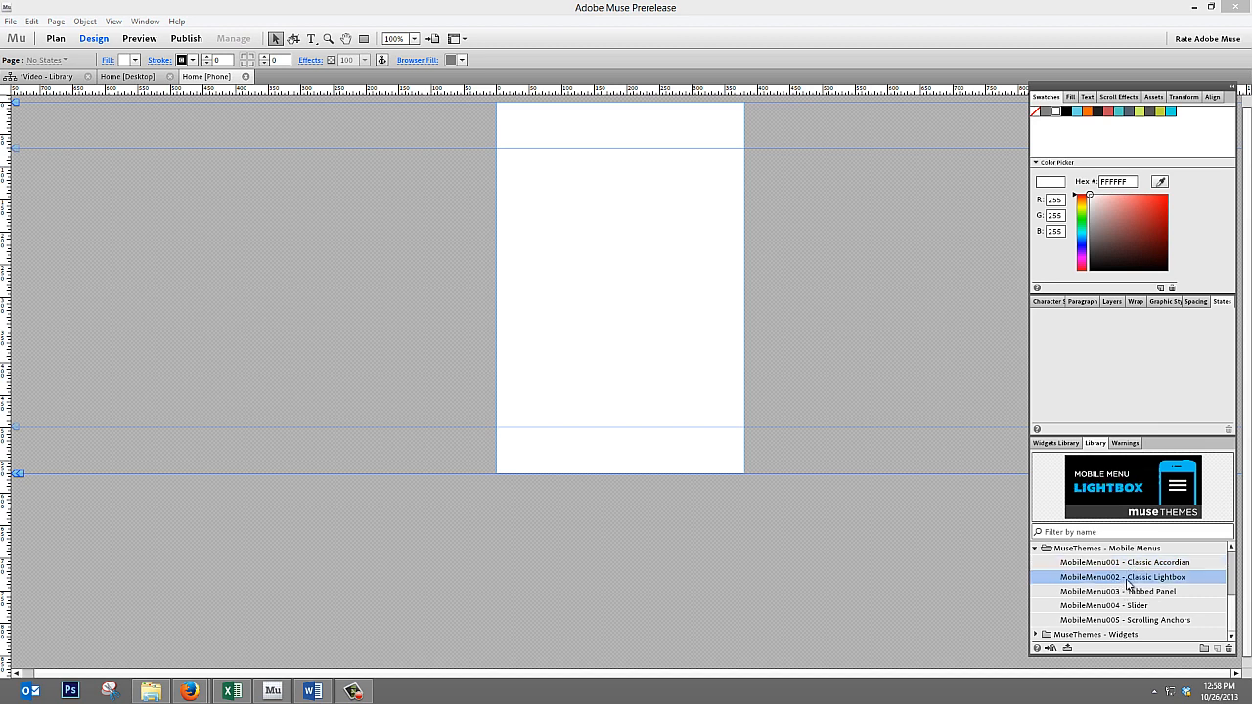
- Place MobileMenu003 - Tabbed Panel on the phone page and deselect it
click(1120, 591)
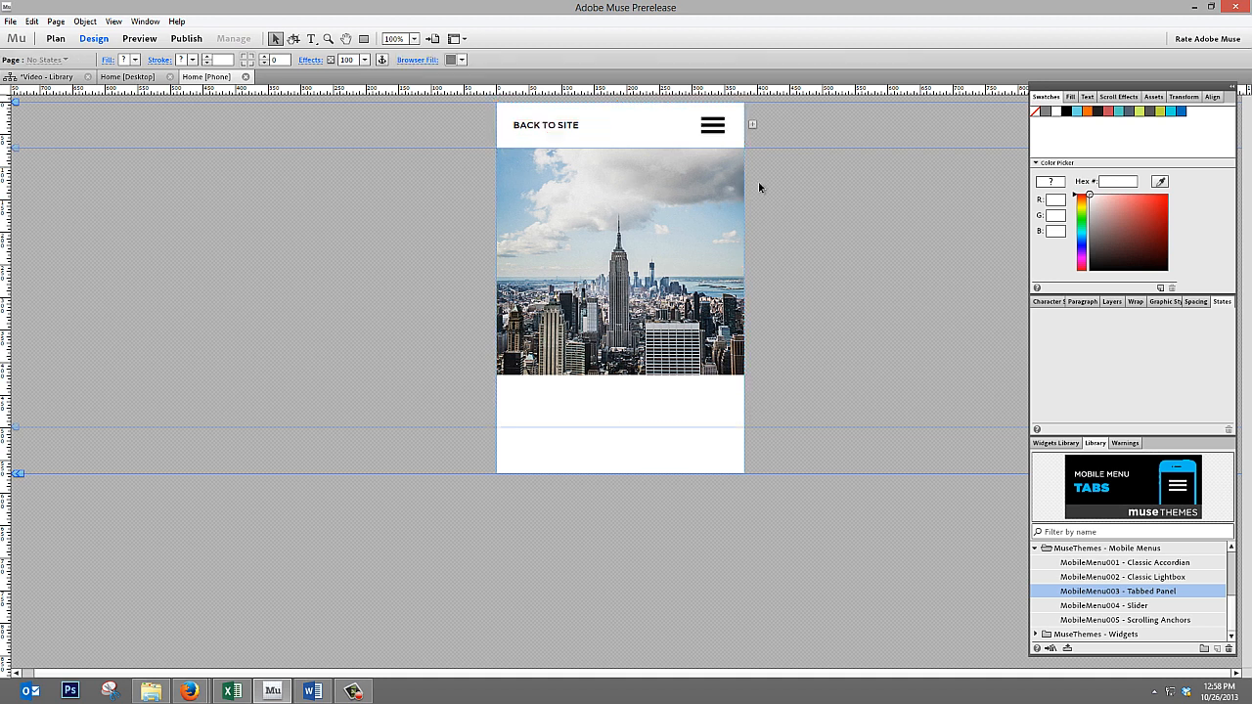
click(712, 125)
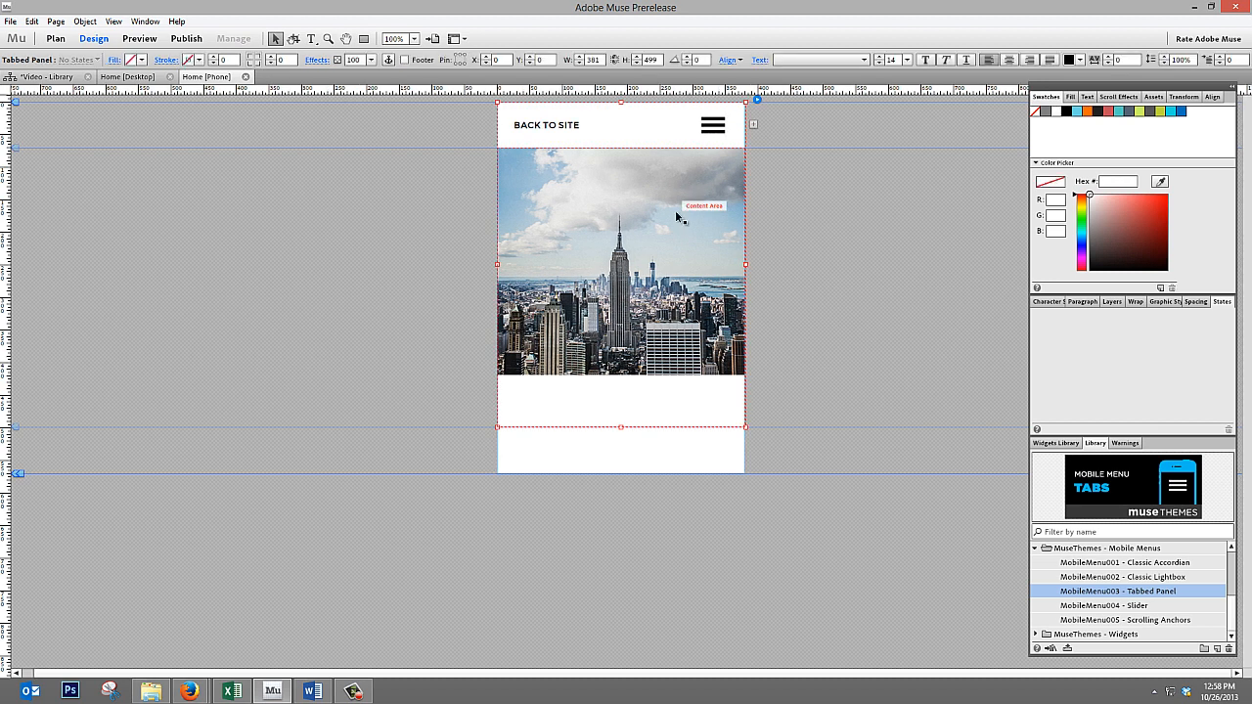
click(864, 236)
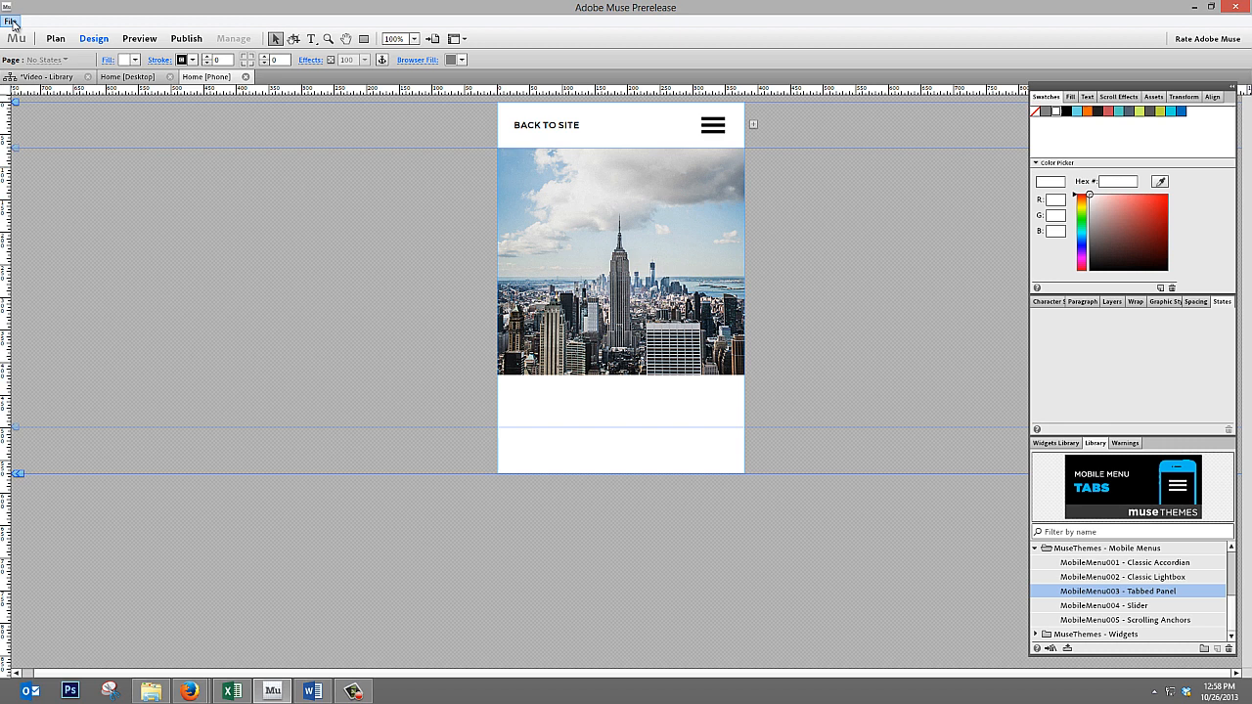
- Preview the phone page in Firefox, open and close the hamburger menu, then close Firefox
click(10, 20)
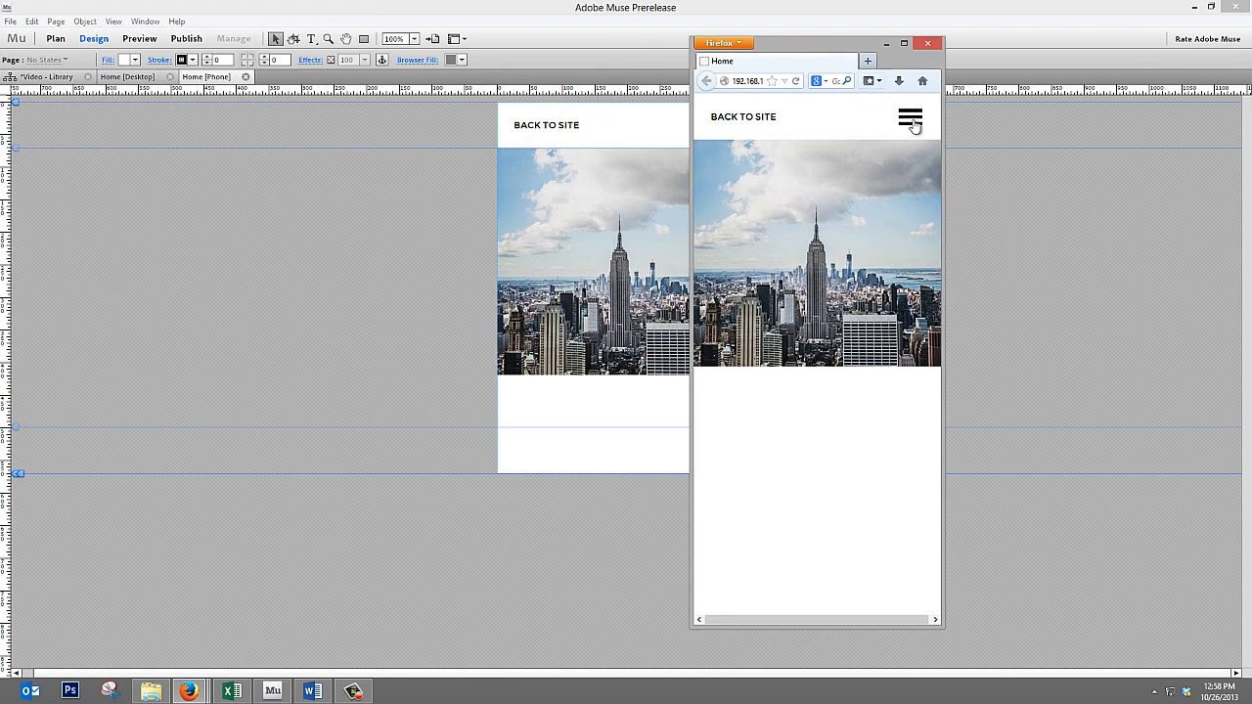
click(908, 121)
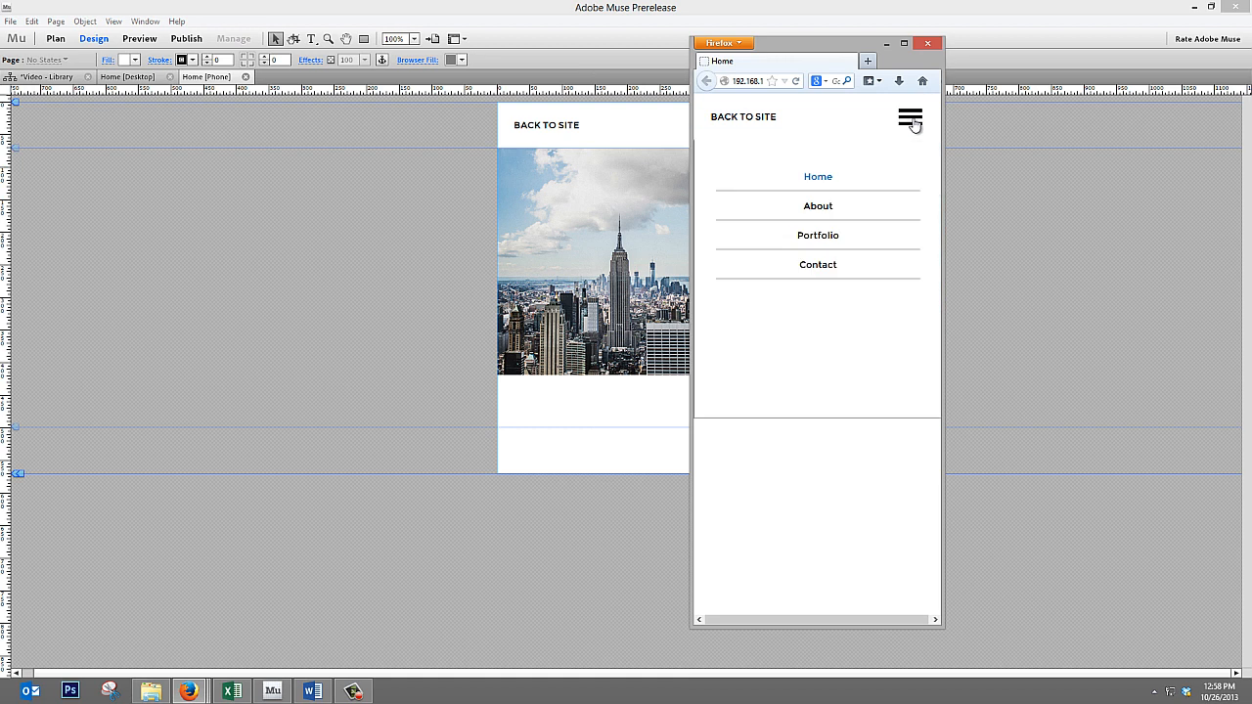
click(908, 119)
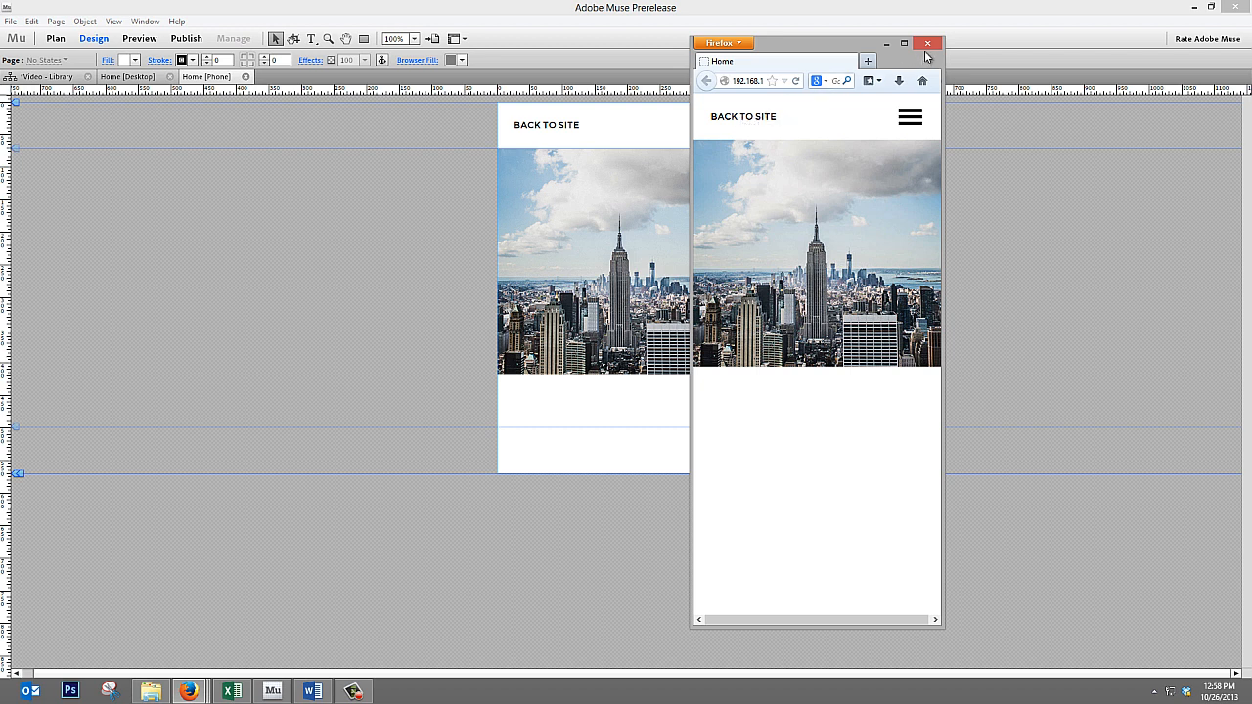
click(926, 42)
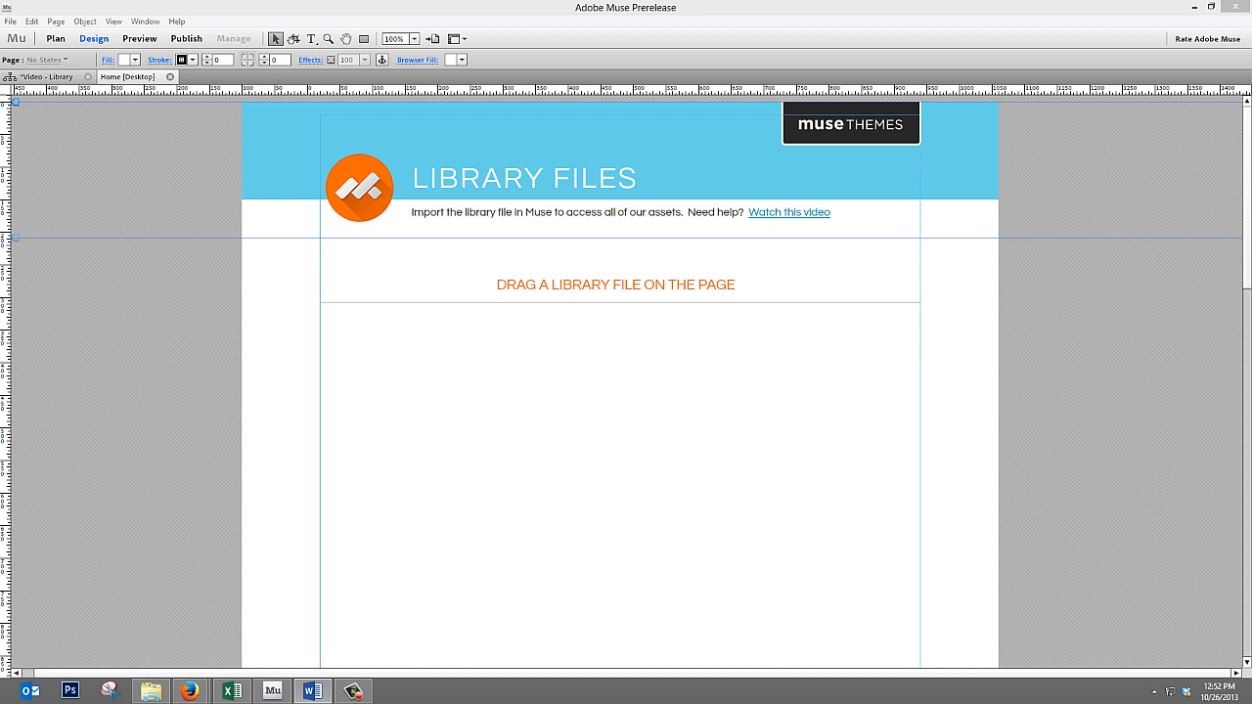
mouse_move(25, 450)
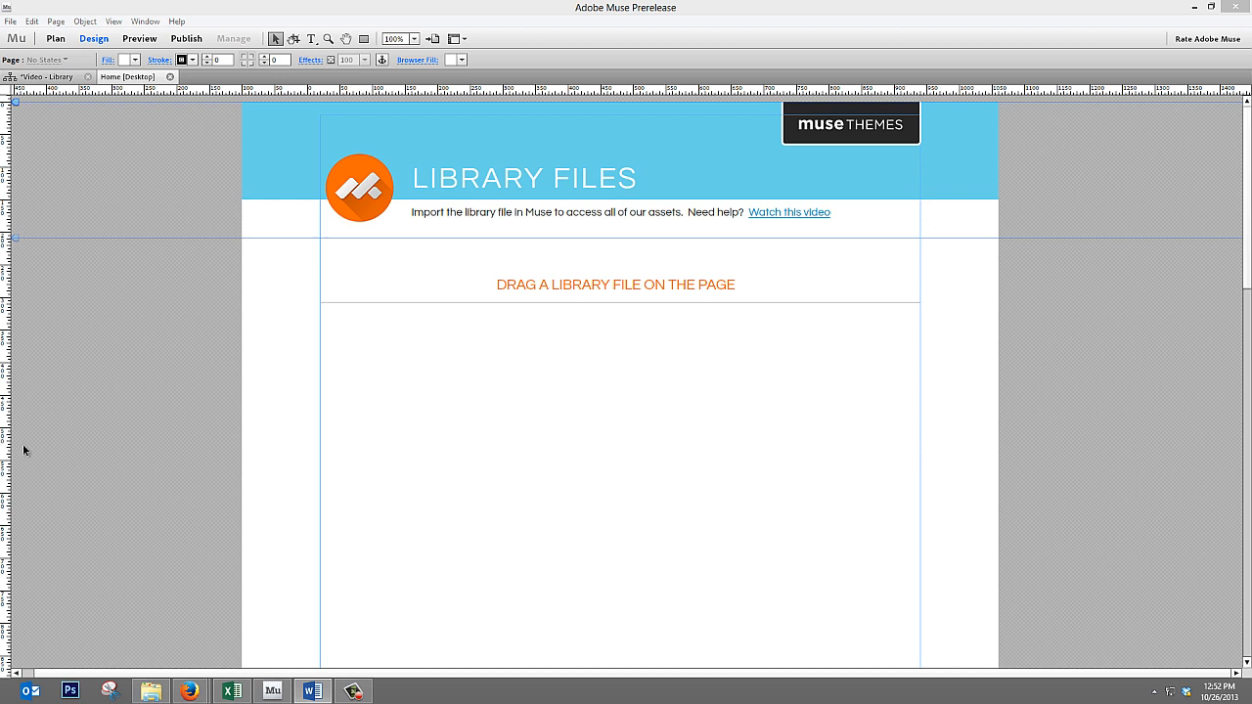